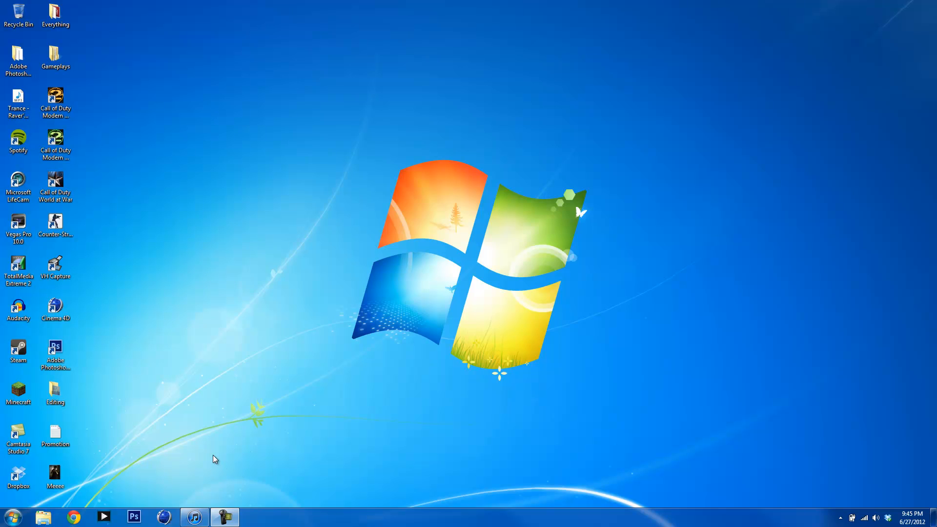
{"action": "mouse_move", "coordinate": [221, 465]}
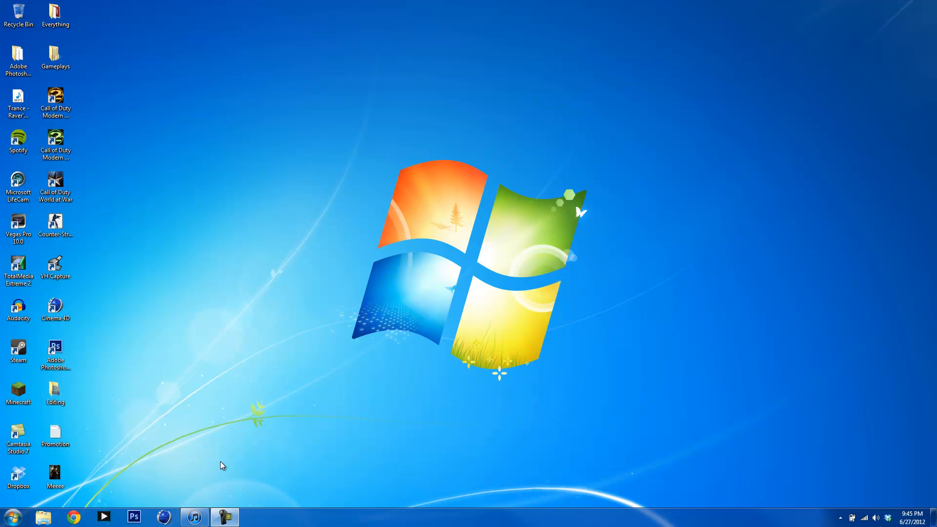
{"action": "mouse_move", "coordinate": [96, 517]}
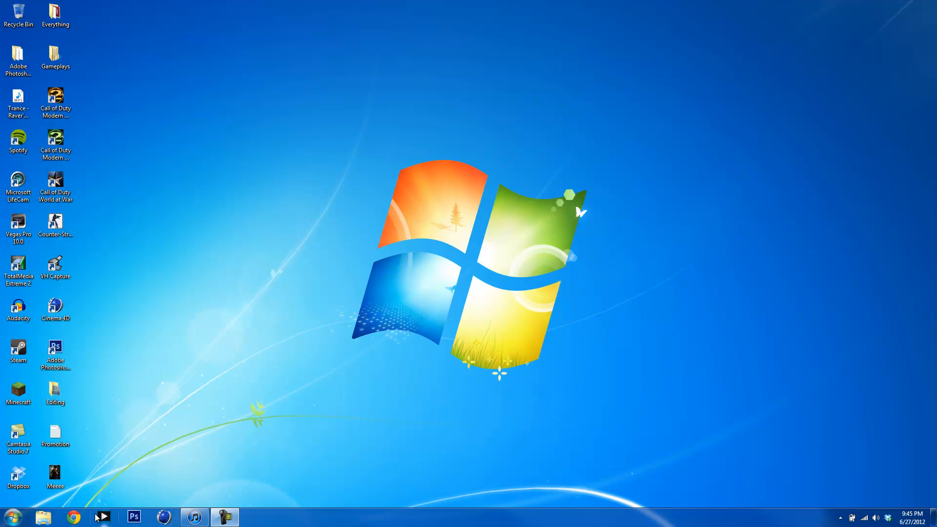
{"action": "mouse_move", "coordinate": [209, 286]}
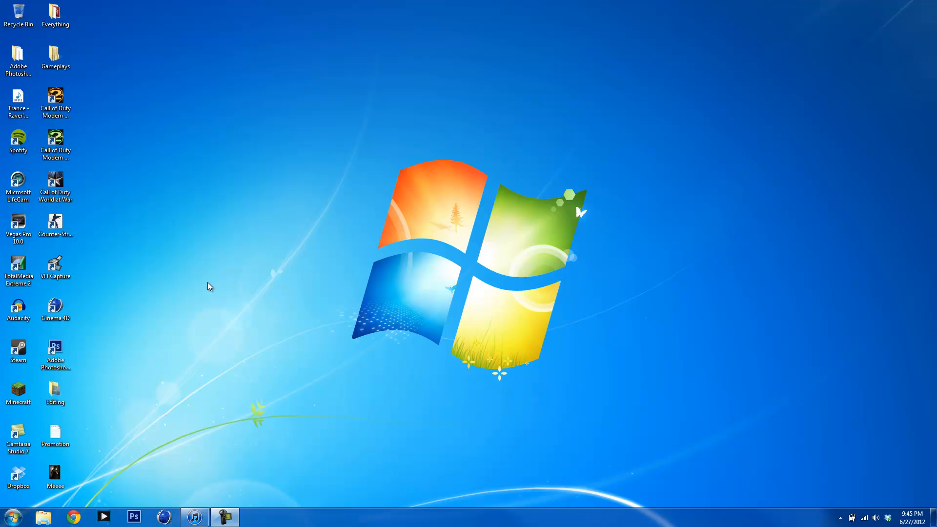
{"action": "mouse_move", "coordinate": [81, 510]}
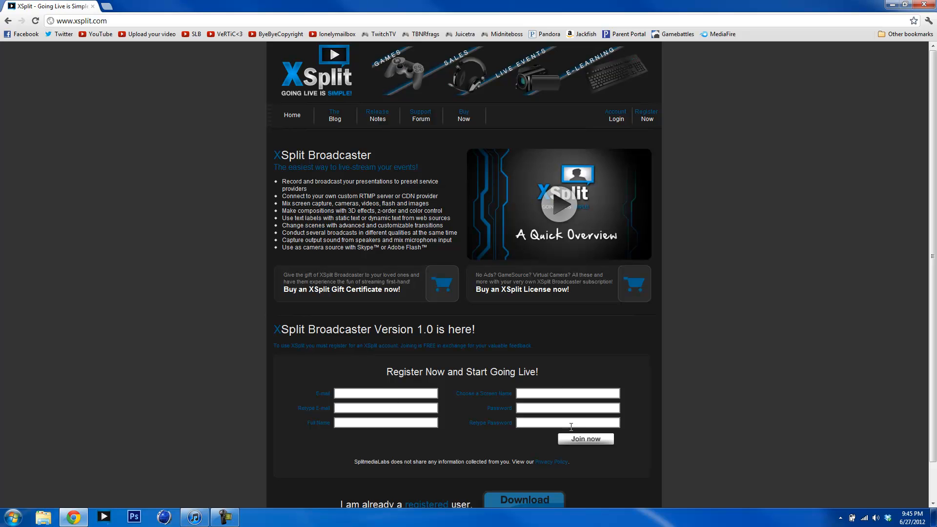
{"action": "mouse_move", "coordinate": [710, 346]}
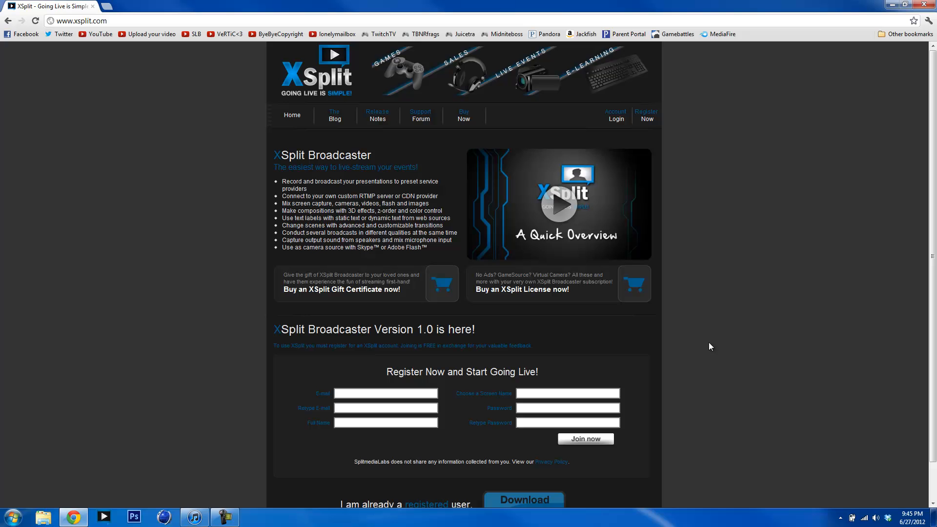
{"action": "mouse_move", "coordinate": [824, 225]}
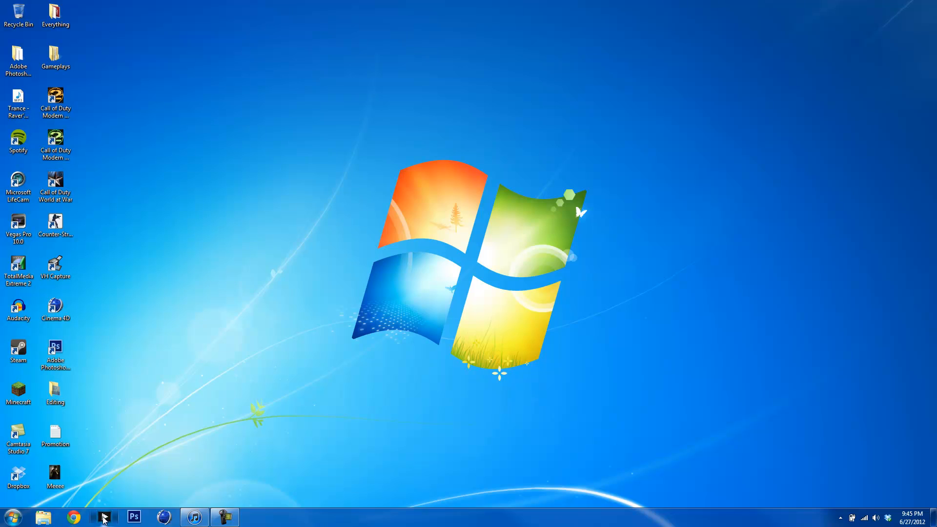
- Launch XSplit Broadcaster from the taskbar and move its window toward the screen centre
{"action": "left_click", "coordinate": [104, 517]}
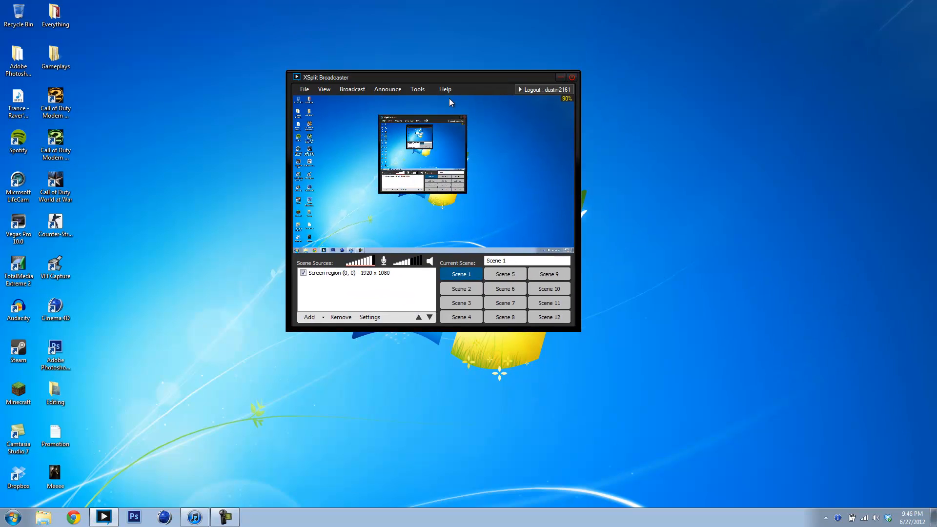
{"action": "left_click_drag", "start_coordinate": [419, 76], "coordinate": [419, 108]}
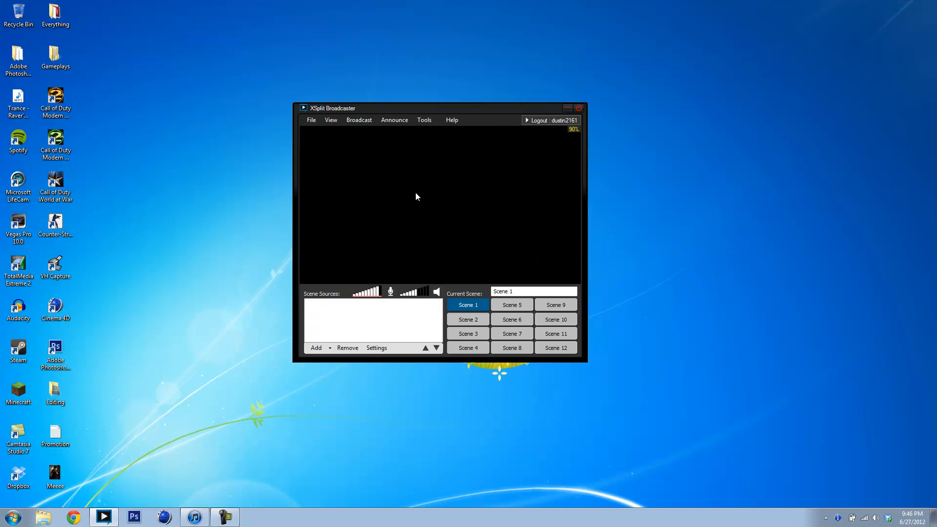
{"action": "mouse_move", "coordinate": [381, 375]}
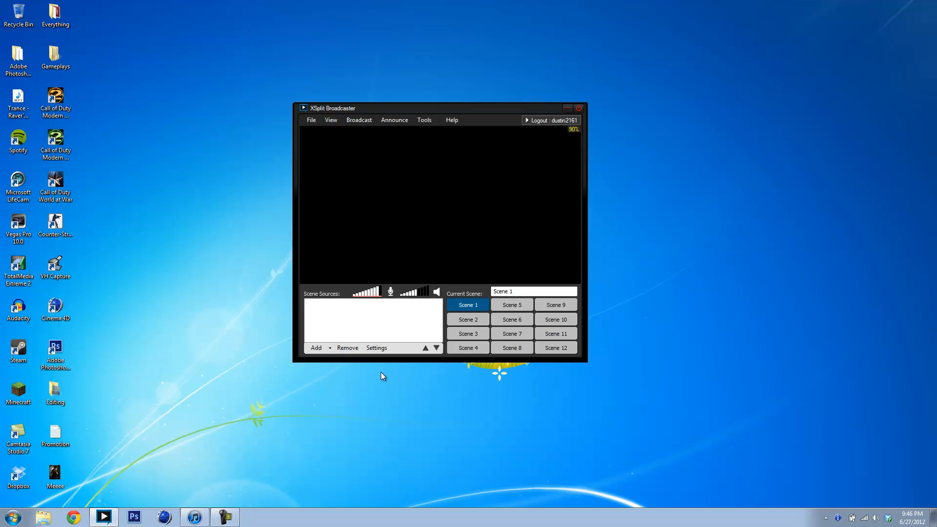
{"action": "mouse_move", "coordinate": [352, 191]}
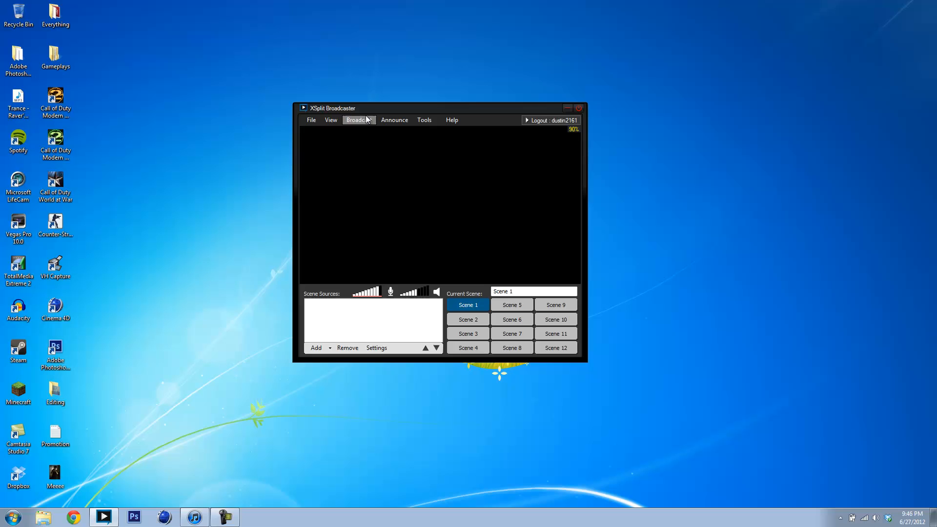
- Review the Twitch channel in the Broadcast menu, then show the Add source-type list
{"action": "left_click", "coordinate": [358, 120]}
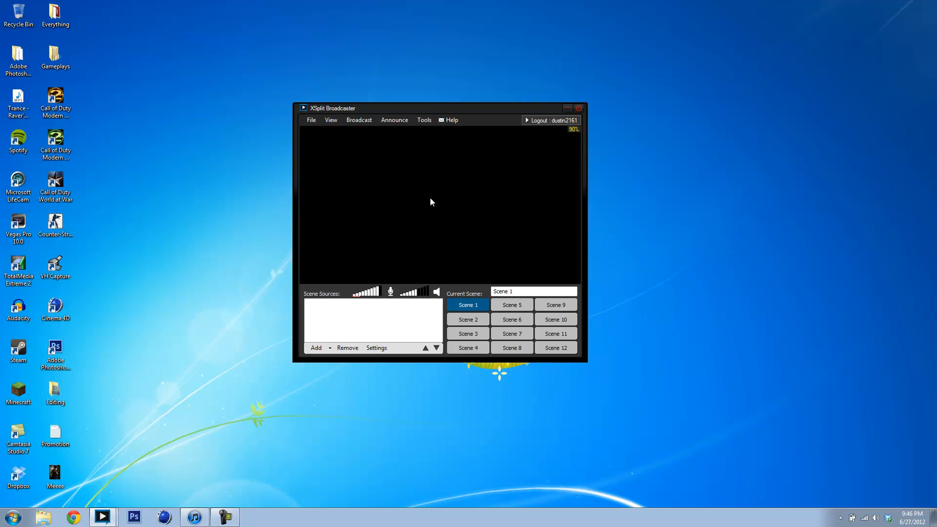
{"action": "mouse_move", "coordinate": [544, 240]}
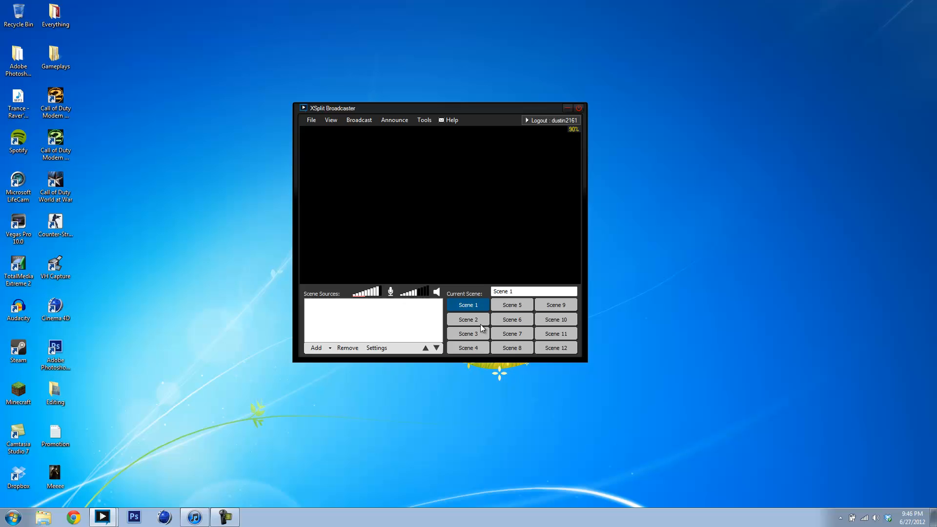
{"action": "left_click", "coordinate": [358, 120]}
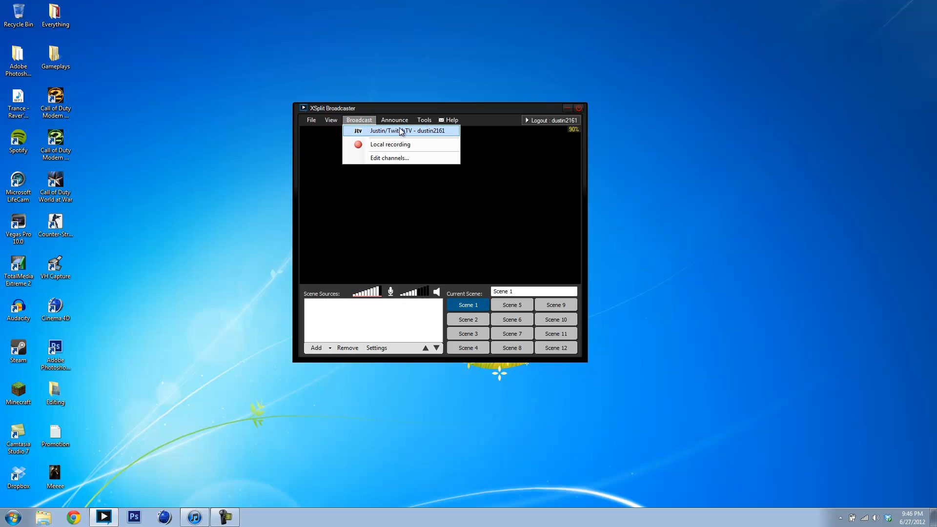
{"action": "left_click", "coordinate": [358, 120]}
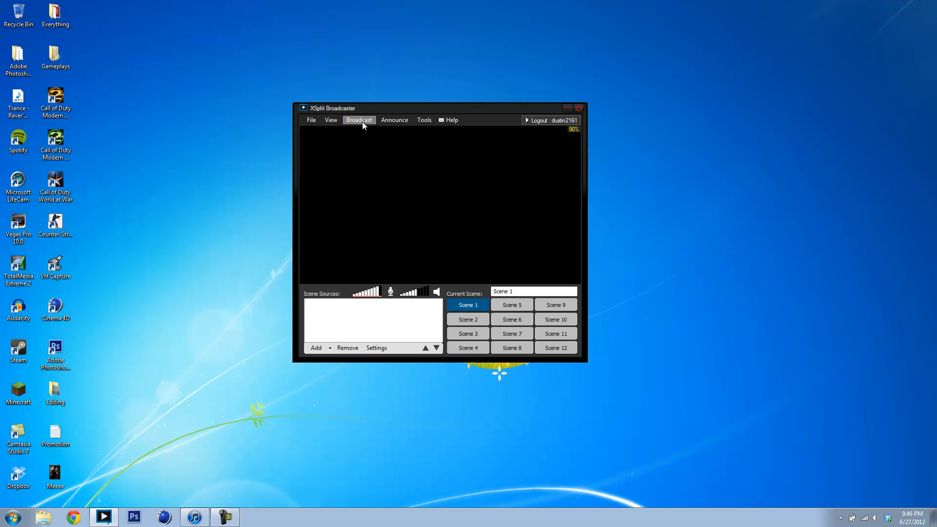
{"action": "left_click", "coordinate": [316, 347]}
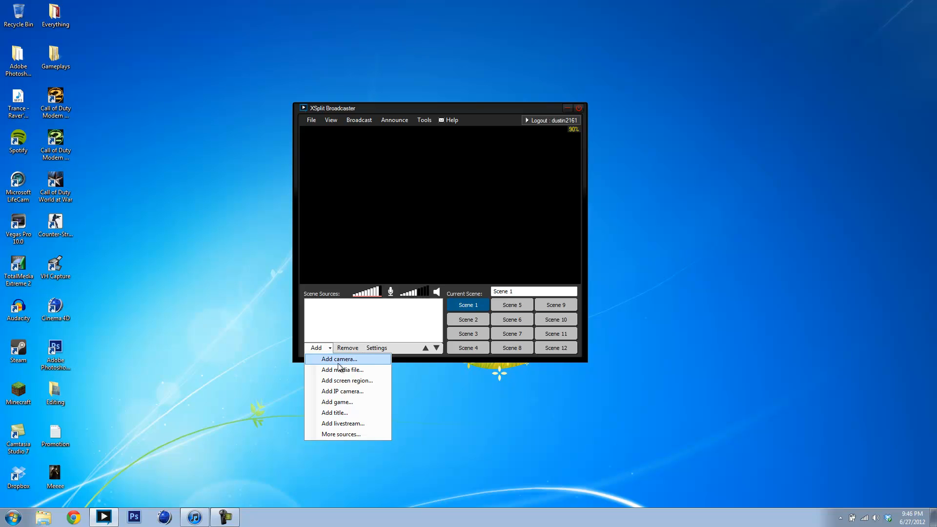
- Launch TotalMedia Extreme 2 from the Start menu and close VH Multi Camera Studio
{"action": "left_click", "coordinate": [12, 516]}
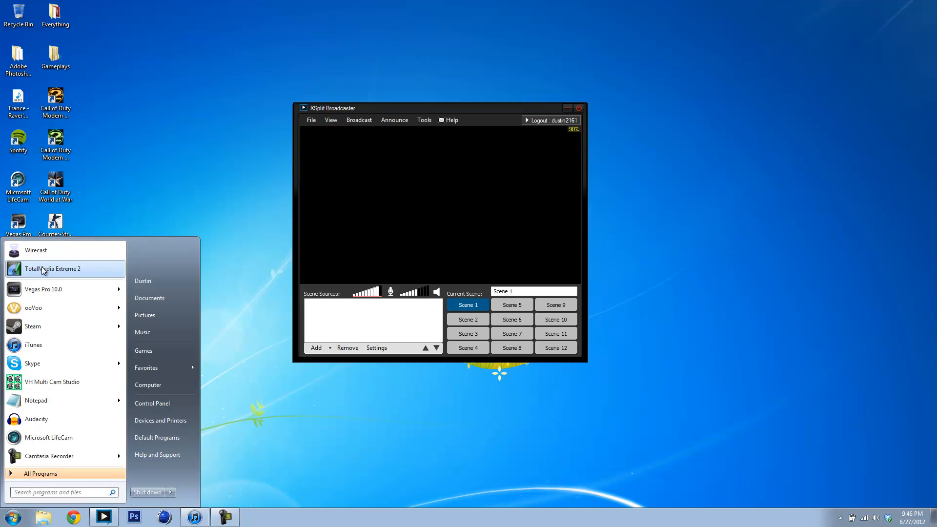
{"action": "left_click", "coordinate": [53, 269]}
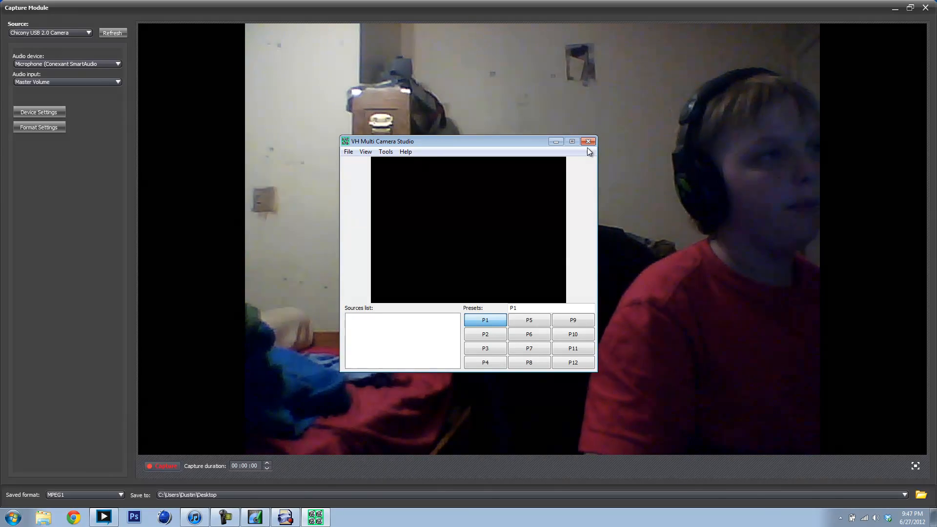
{"action": "left_click", "coordinate": [88, 33]}
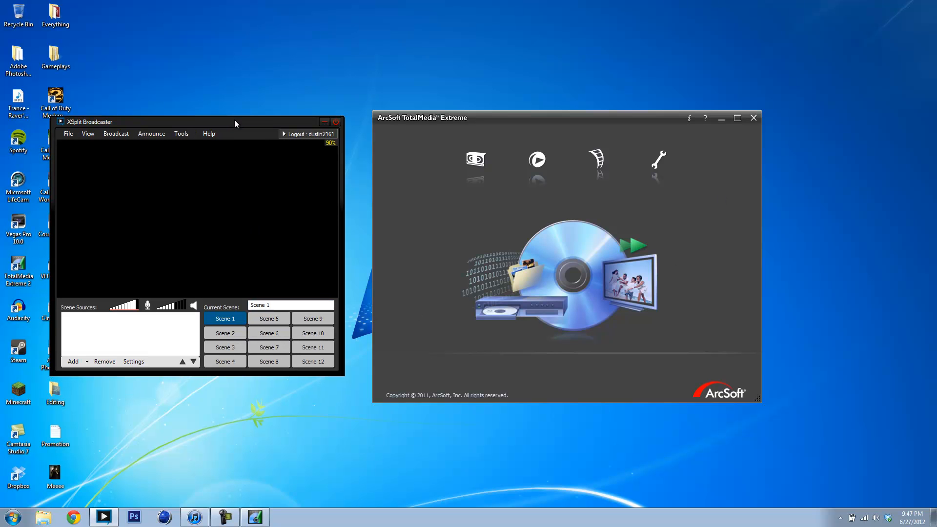
- Capture the TotalMedia Extreme window as a screen-region source for Scene 1
{"action": "left_click", "coordinate": [73, 361]}
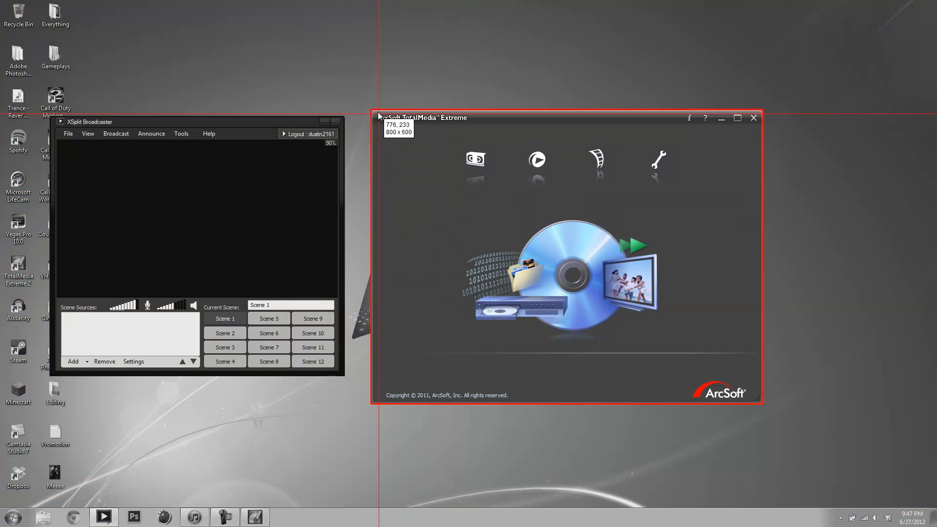
{"action": "mouse_move", "coordinate": [532, 252]}
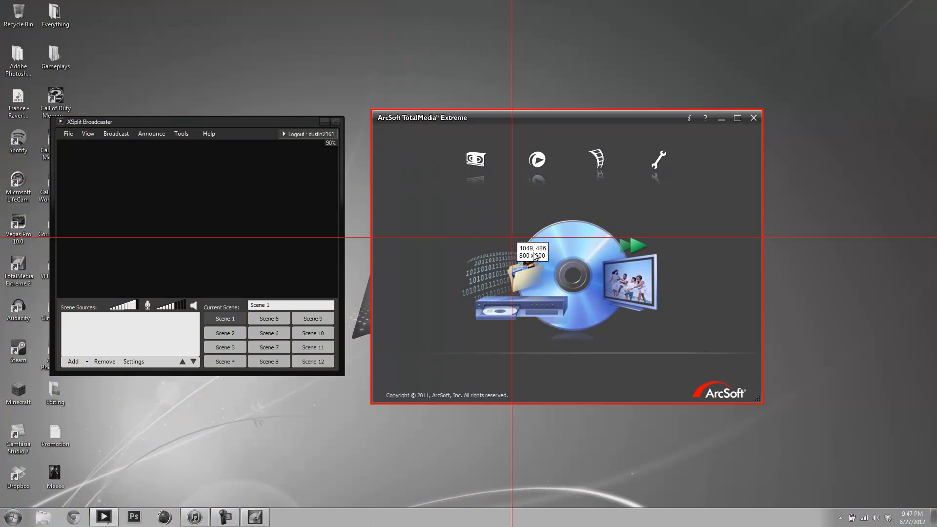
{"action": "left_click", "coordinate": [224, 318]}
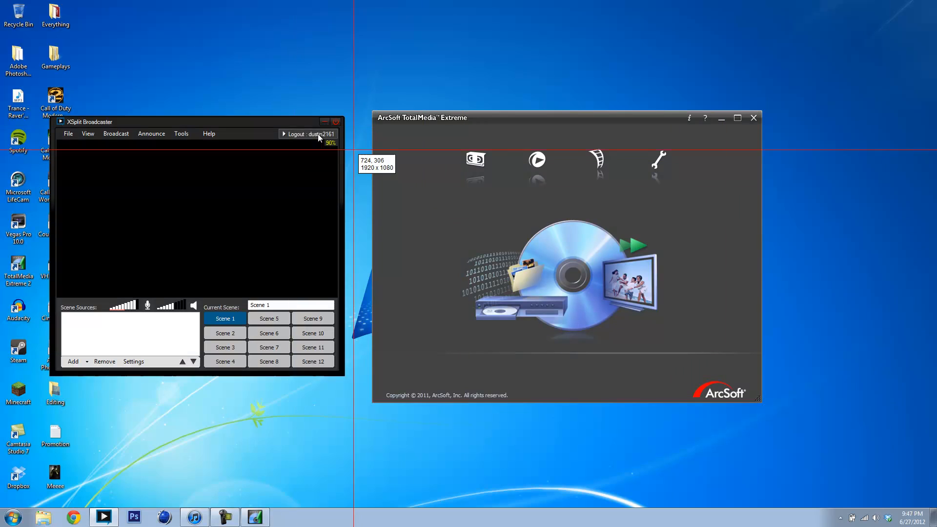
{"action": "mouse_move", "coordinate": [17, 12]}
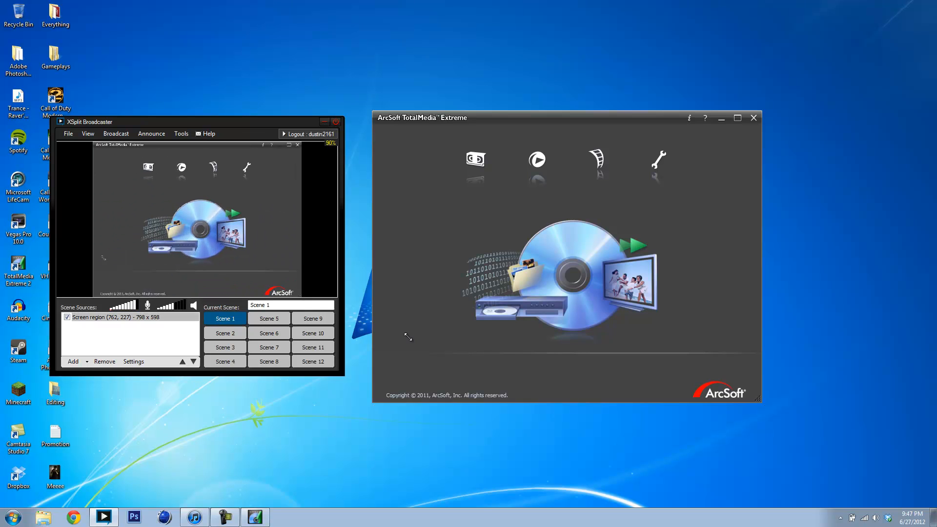
{"action": "mouse_move", "coordinate": [76, 271]}
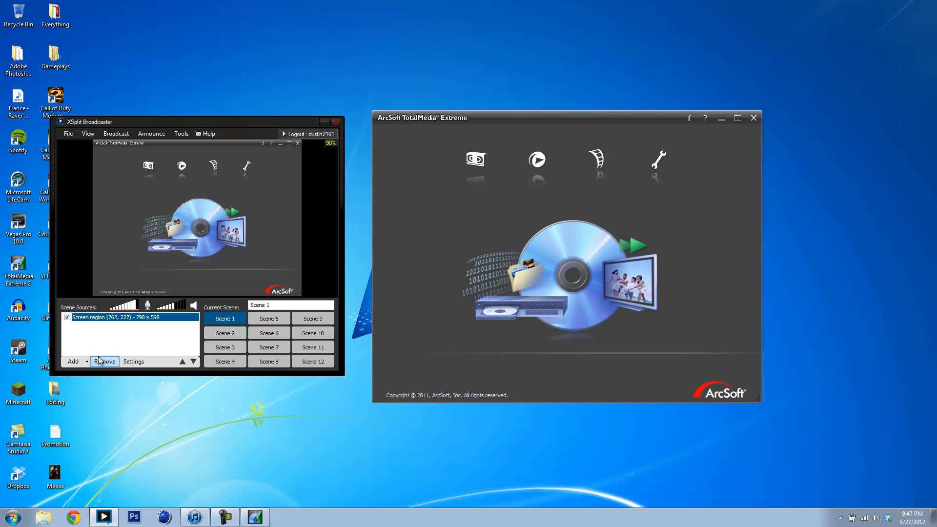
- Remove the TotalMedia window source and capture the full 1920 x 1080 desktop instead
{"action": "left_click", "coordinate": [105, 362]}
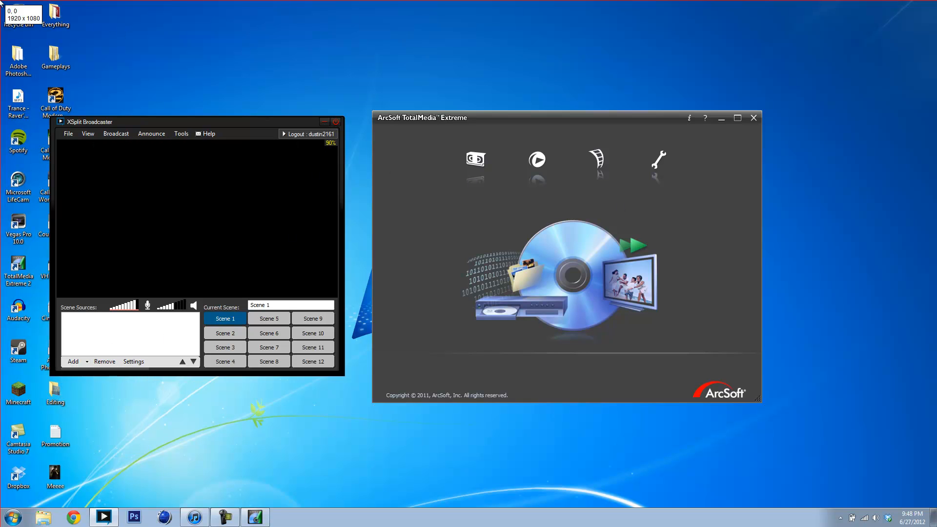
{"action": "left_click", "coordinate": [73, 361]}
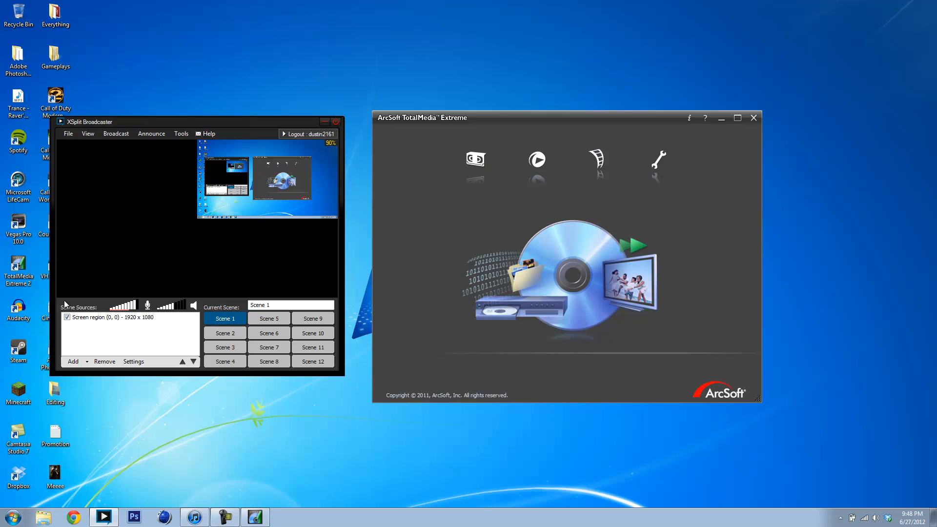
{"action": "mouse_move", "coordinate": [113, 298]}
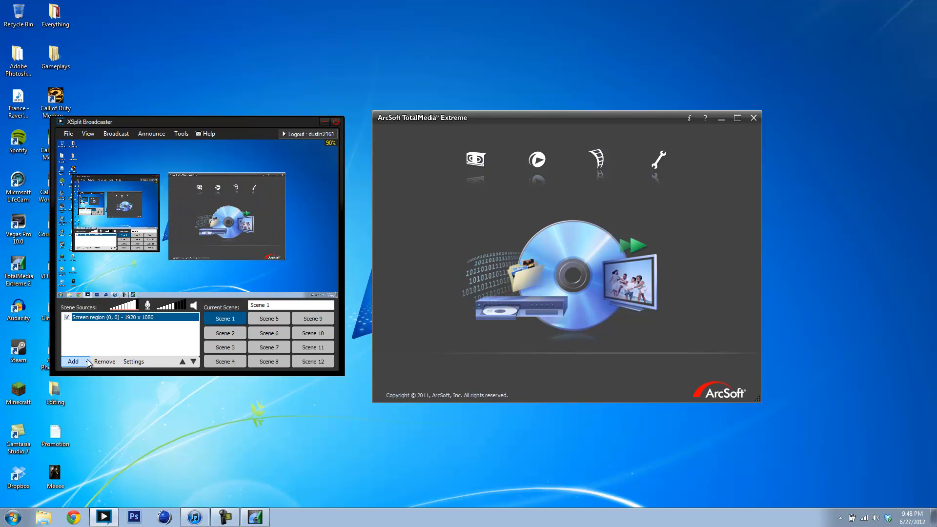
- Show the addable source types to begin adding the 'Sample Livestream Tutorial' title
{"action": "left_click", "coordinate": [73, 361]}
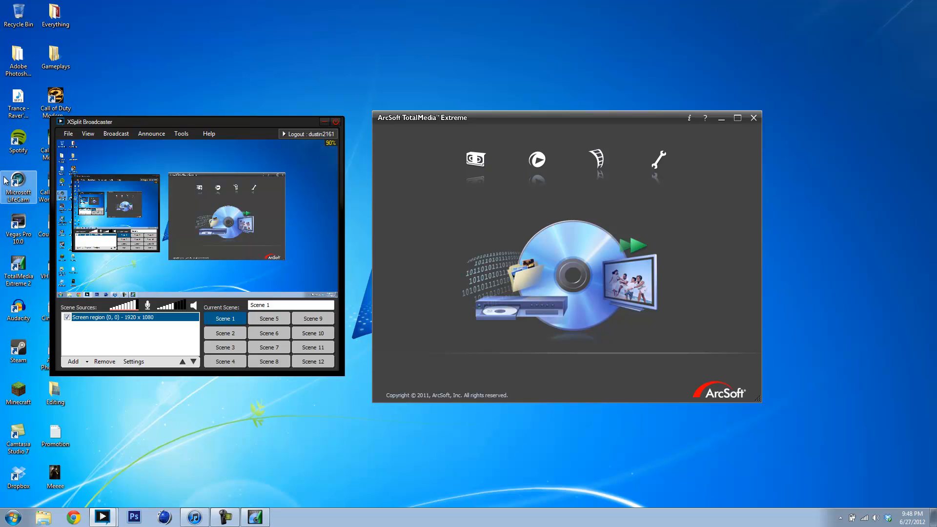
{"action": "mouse_move", "coordinate": [133, 256]}
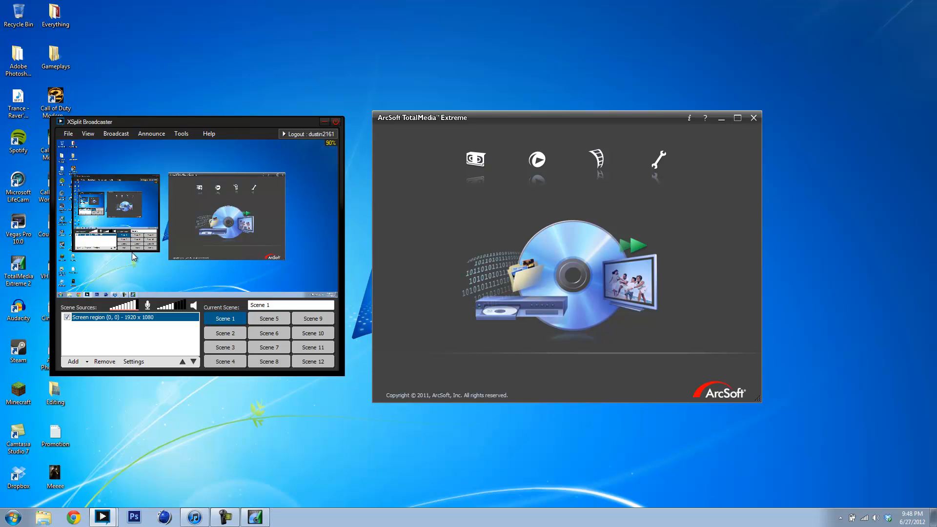
{"action": "mouse_move", "coordinate": [133, 270]}
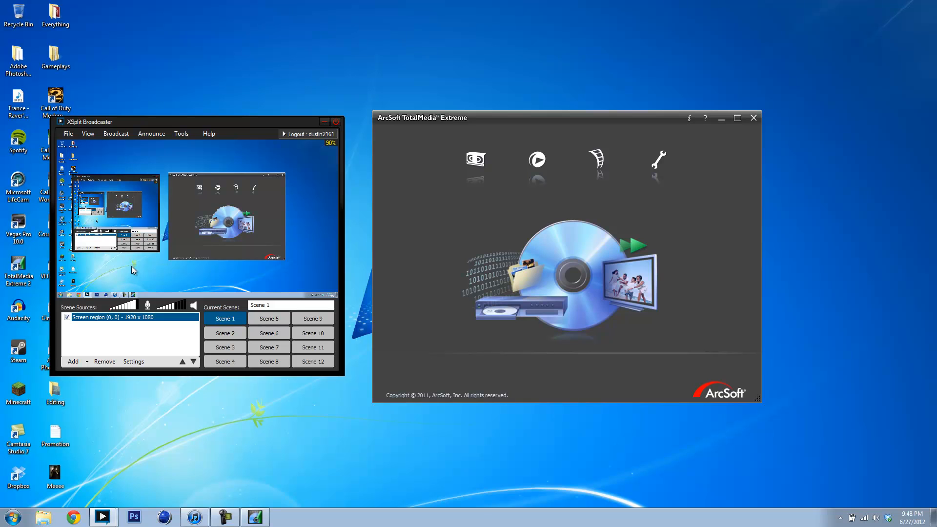
{"action": "mouse_move", "coordinate": [135, 286]}
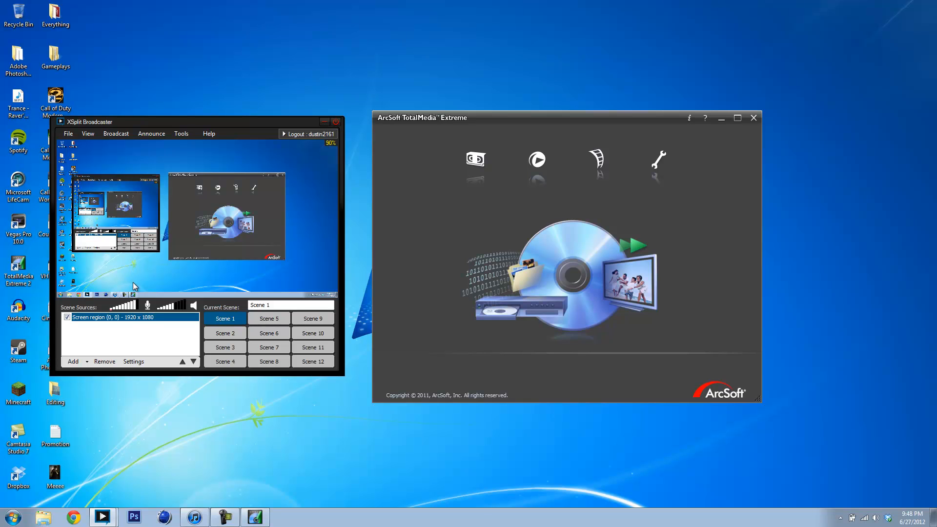
{"action": "mouse_move", "coordinate": [118, 257]}
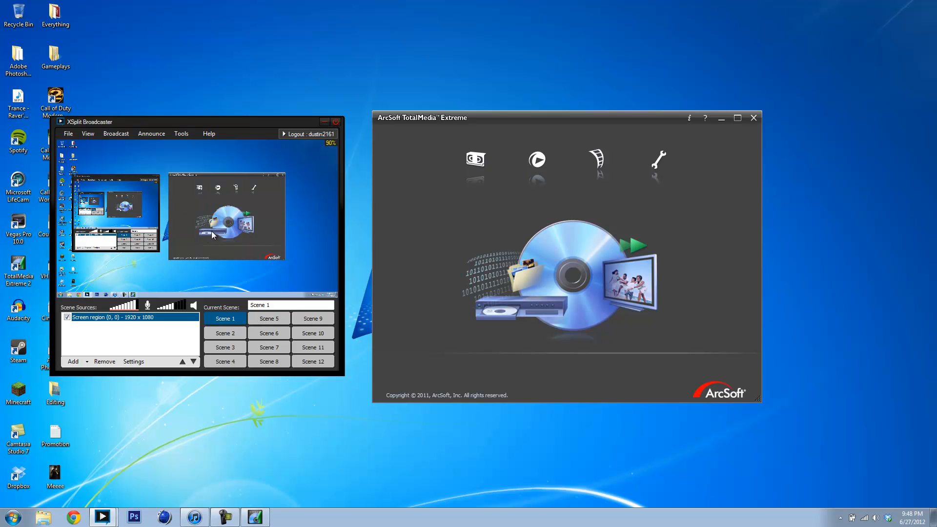
{"action": "mouse_move", "coordinate": [323, 234]}
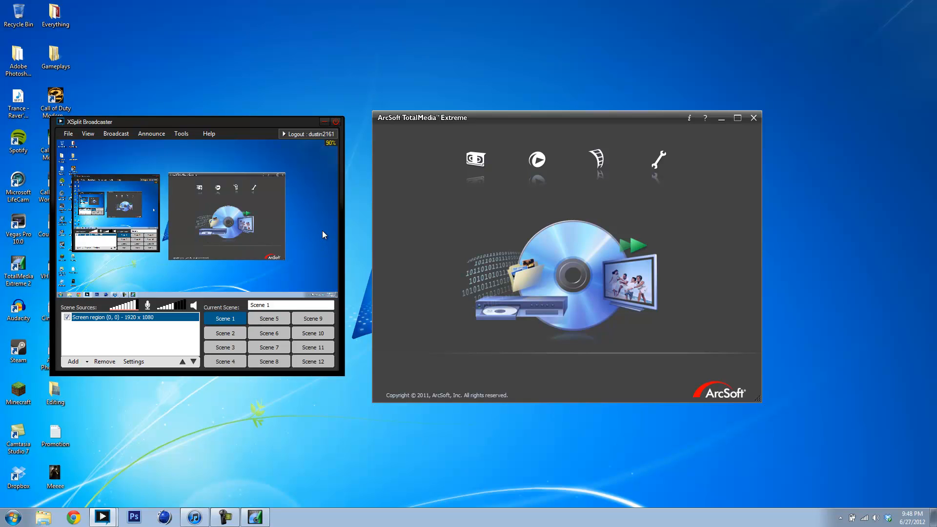
{"action": "mouse_move", "coordinate": [319, 241]}
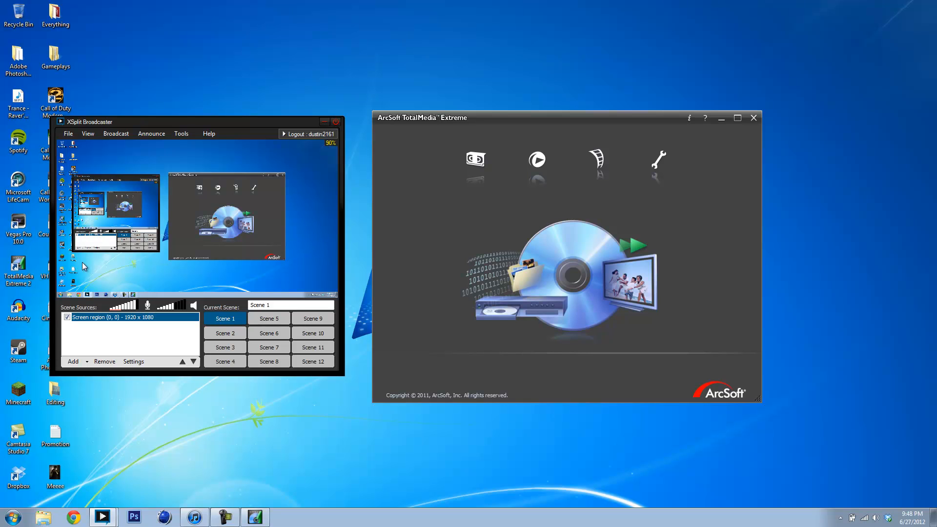
{"action": "mouse_move", "coordinate": [214, 251]}
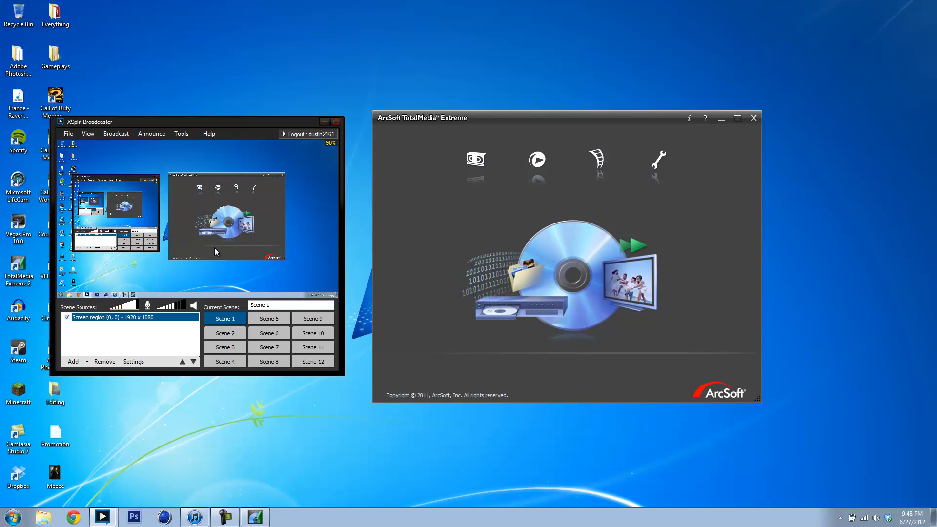
{"action": "mouse_move", "coordinate": [273, 302]}
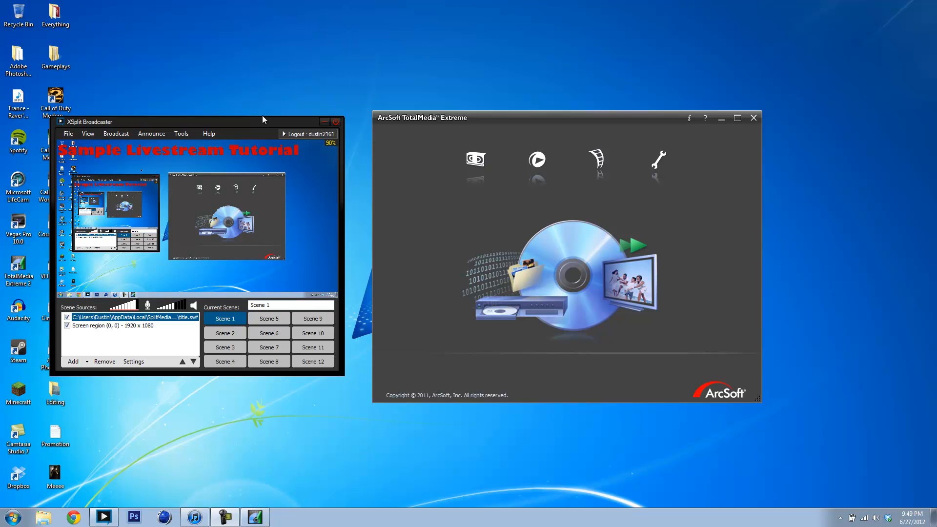
{"action": "mouse_move", "coordinate": [92, 368]}
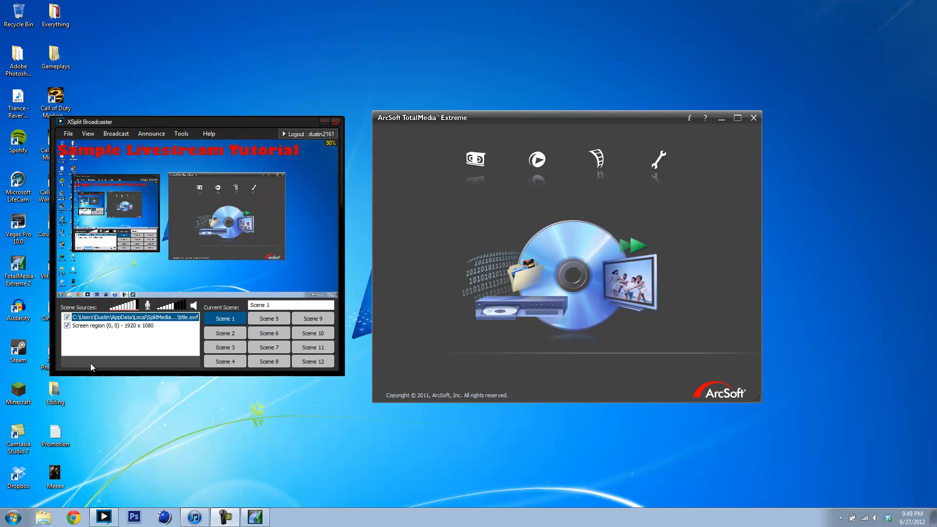
{"action": "left_click", "coordinate": [73, 361]}
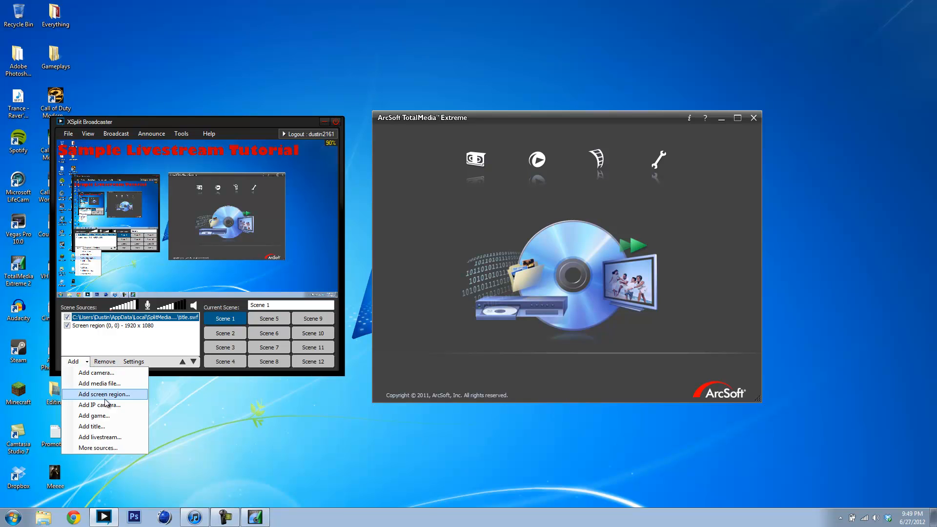
{"action": "mouse_move", "coordinate": [100, 437]}
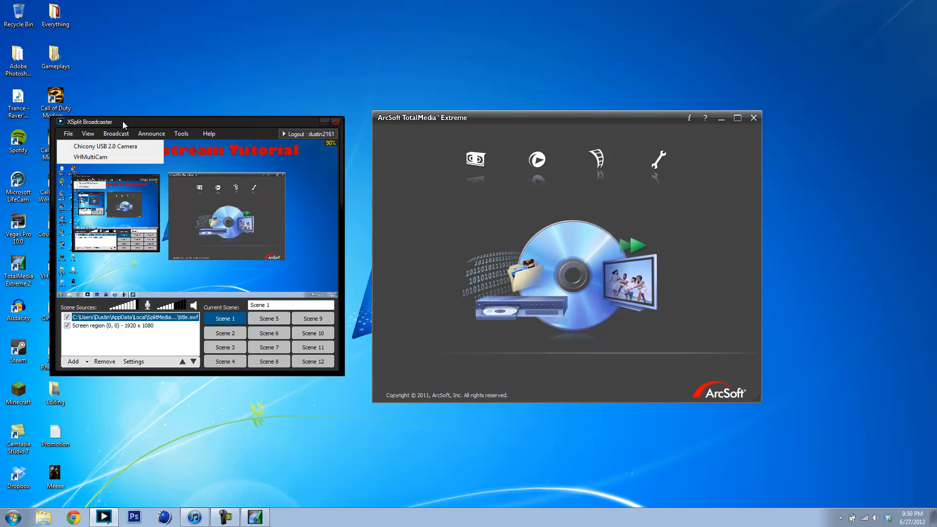
{"action": "left_click", "coordinate": [73, 361]}
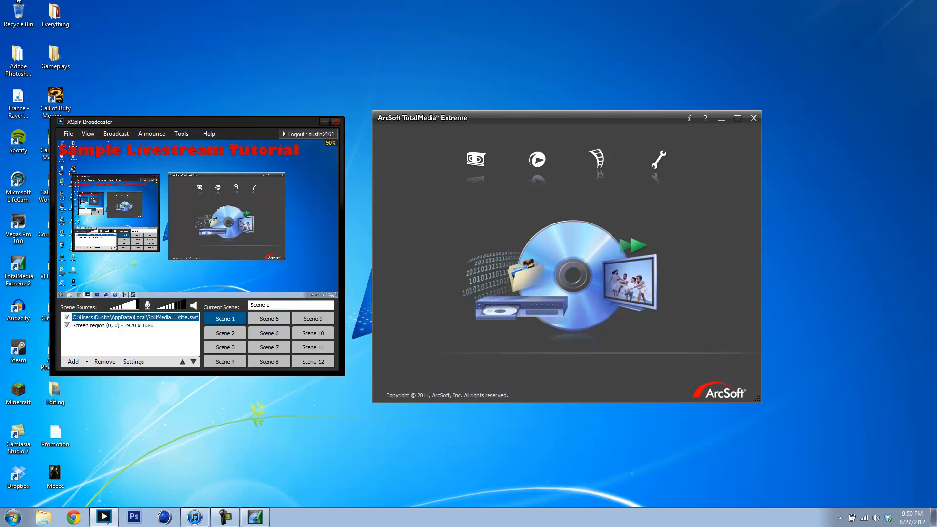
{"action": "mouse_move", "coordinate": [441, 119]}
{"action": "type", "text": "Tutorial"}
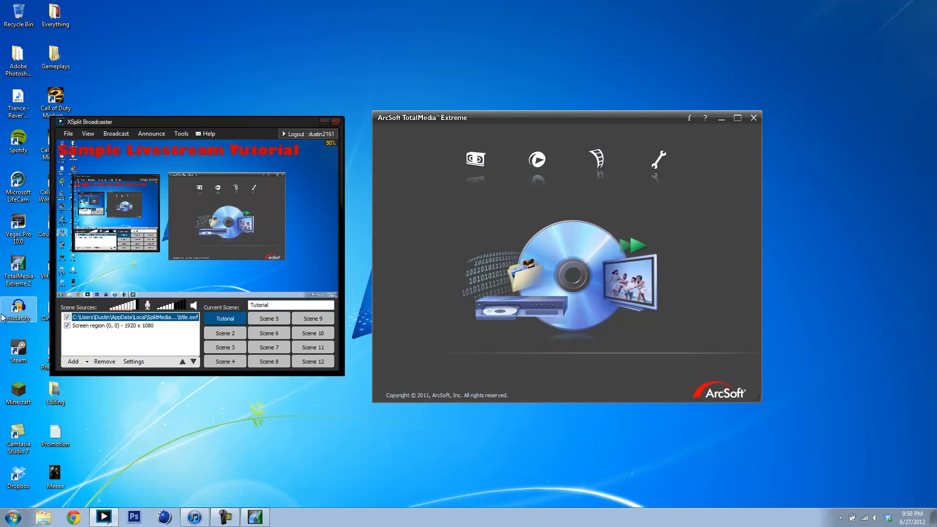
- Select the Current Scene box to rename Scene 1 to 'Tutorial'
{"action": "left_click", "coordinate": [150, 134]}
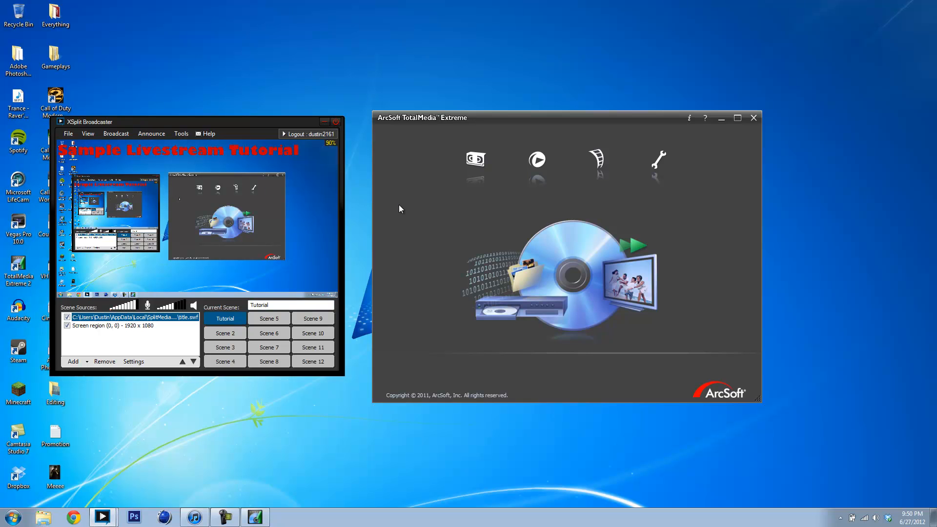
{"action": "mouse_move", "coordinate": [507, 293]}
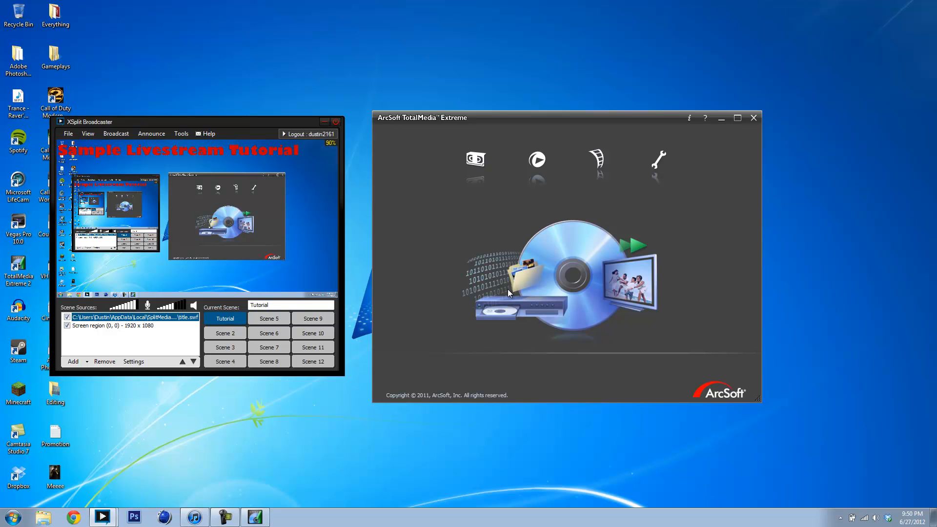
{"action": "mouse_move", "coordinate": [515, 289]}
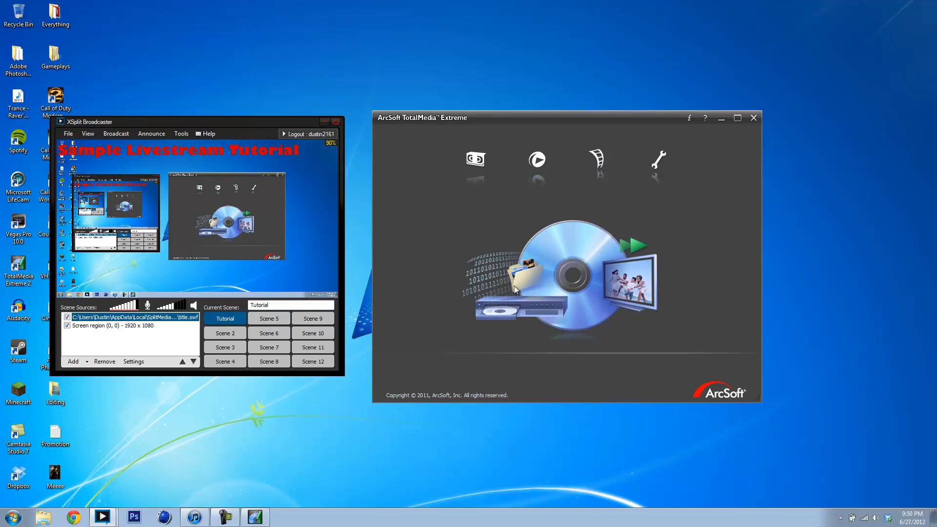
{"action": "mouse_move", "coordinate": [507, 267]}
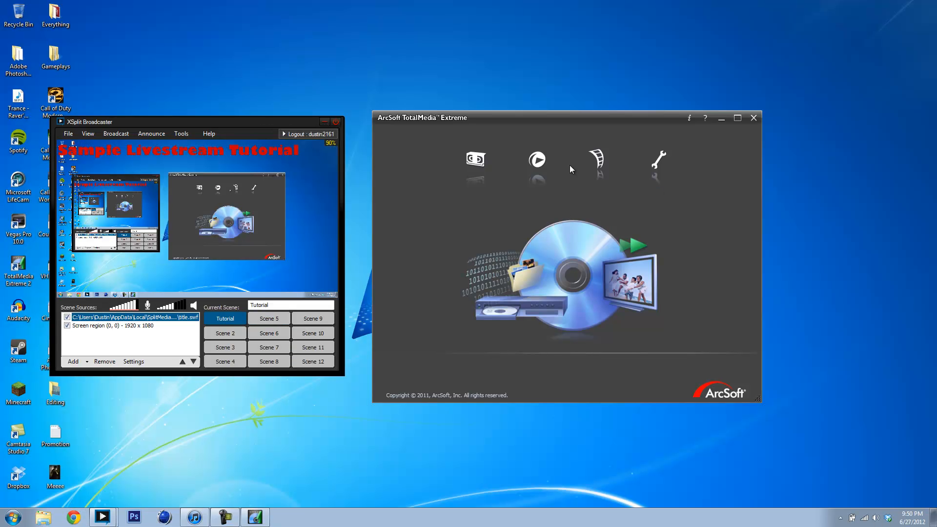
{"action": "mouse_move", "coordinate": [507, 92]}
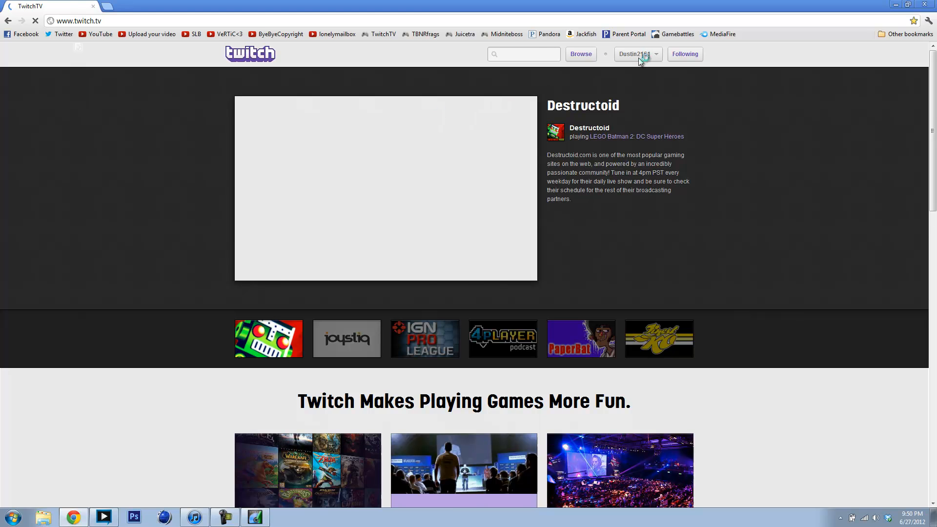
- Enter 'Tutorial Livestream' as the broadcast title on the Twitch Broadcaster Dashboard
{"action": "left_click", "coordinate": [635, 53]}
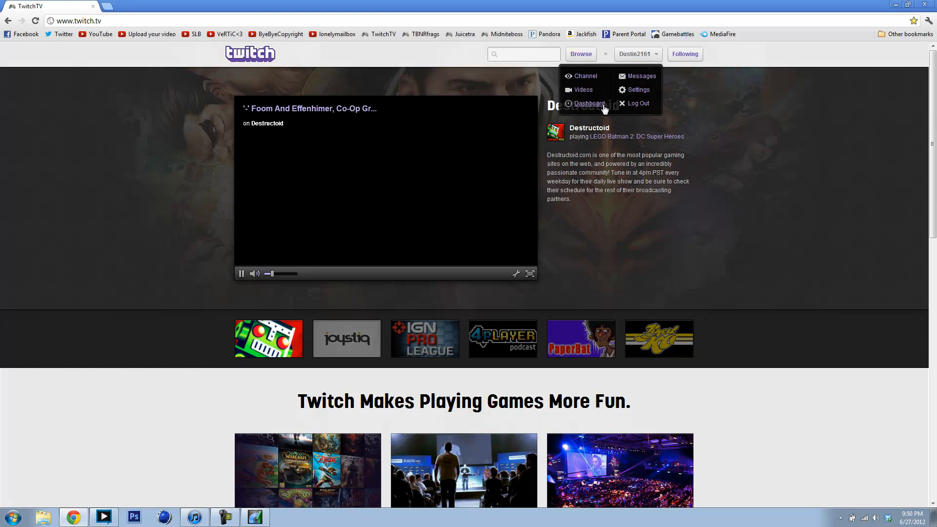
{"action": "left_click", "coordinate": [590, 104]}
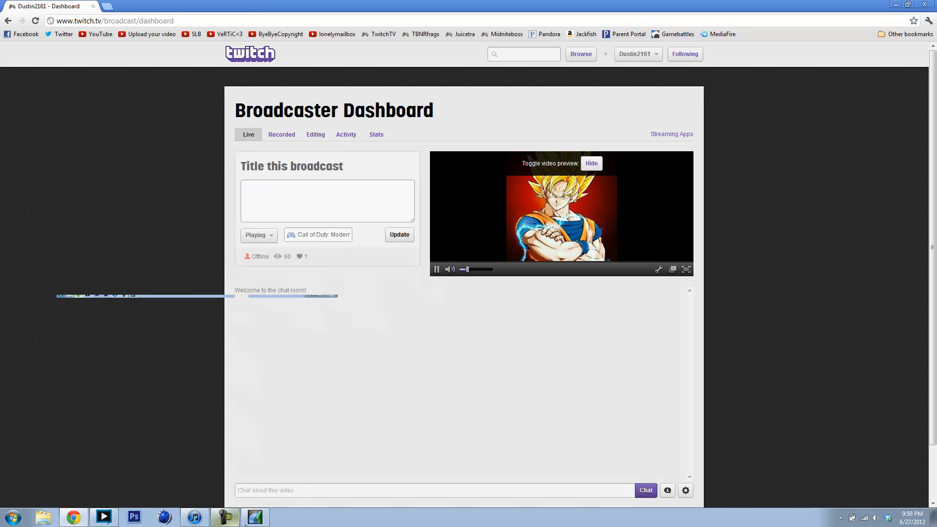
{"action": "left_click", "coordinate": [327, 200]}
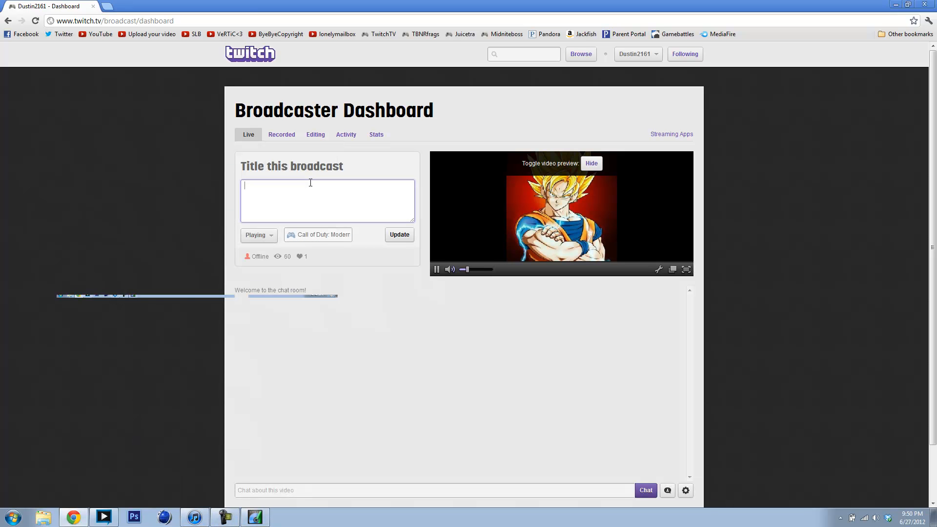
{"action": "type", "text": "Tut"}
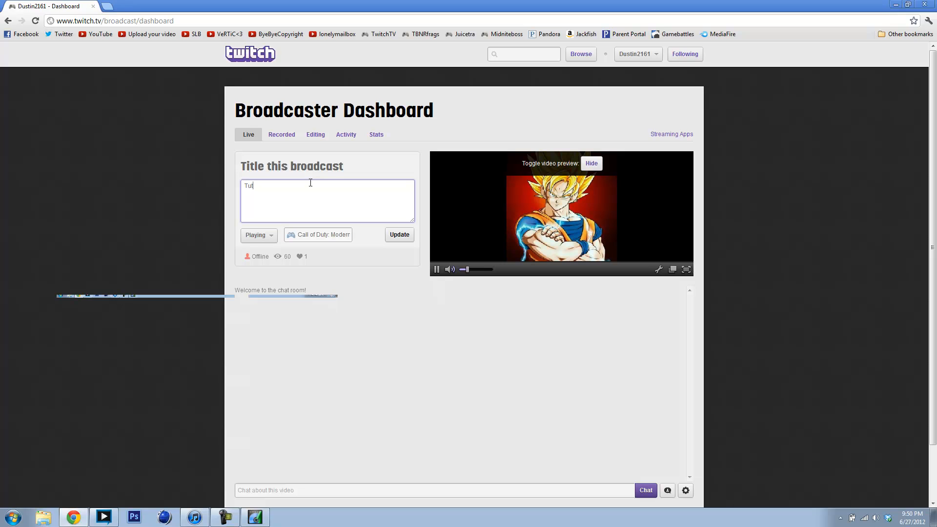
{"action": "type", "text": "orial Livestream"}
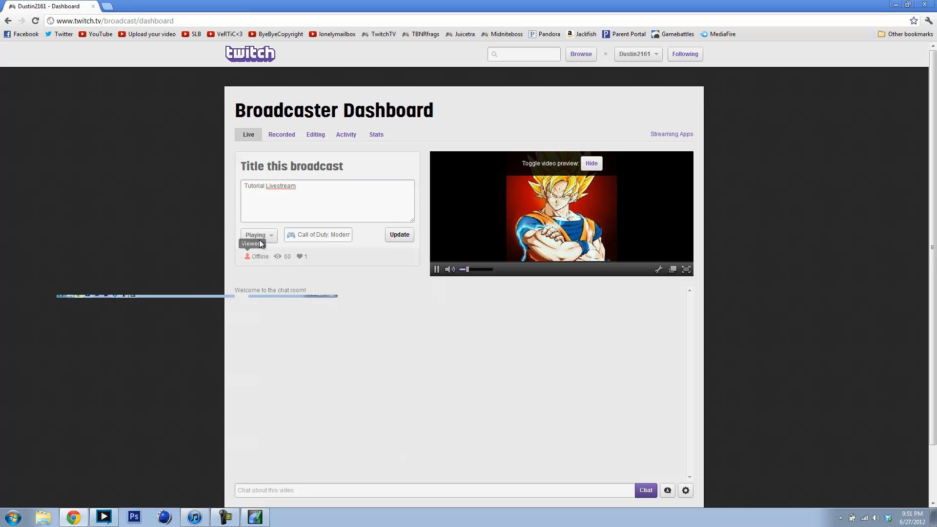
- Clear the typed broadcast title and switch back to XSplit Broadcaster
{"action": "left_click", "coordinate": [255, 234]}
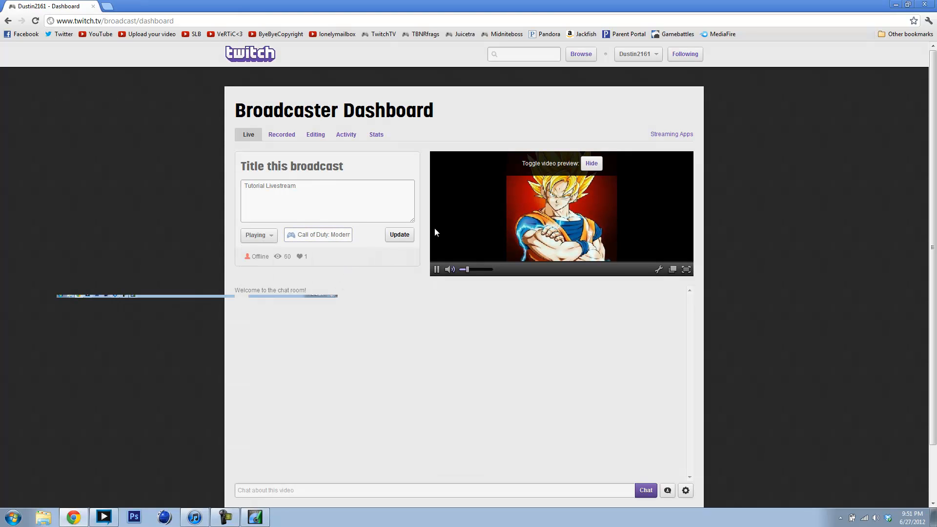
{"action": "mouse_move", "coordinate": [278, 255]}
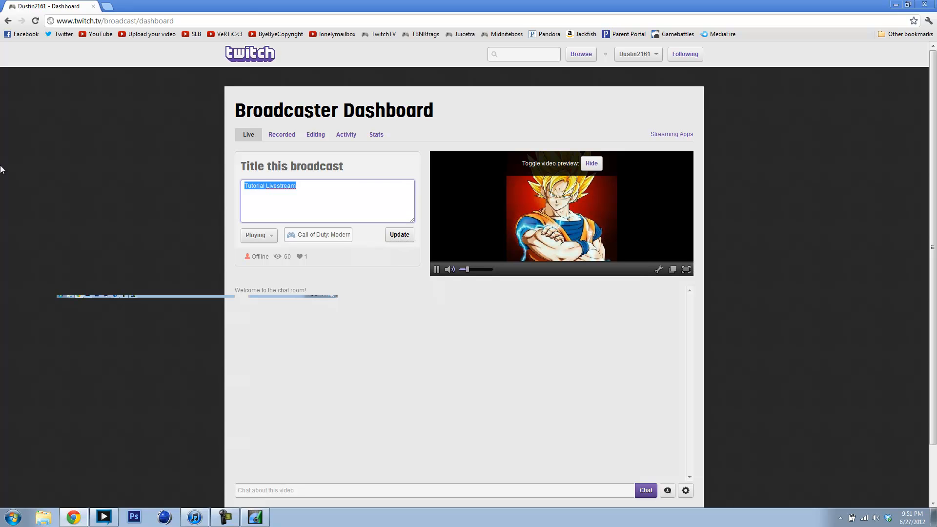
{"action": "key", "text": "Delete"}
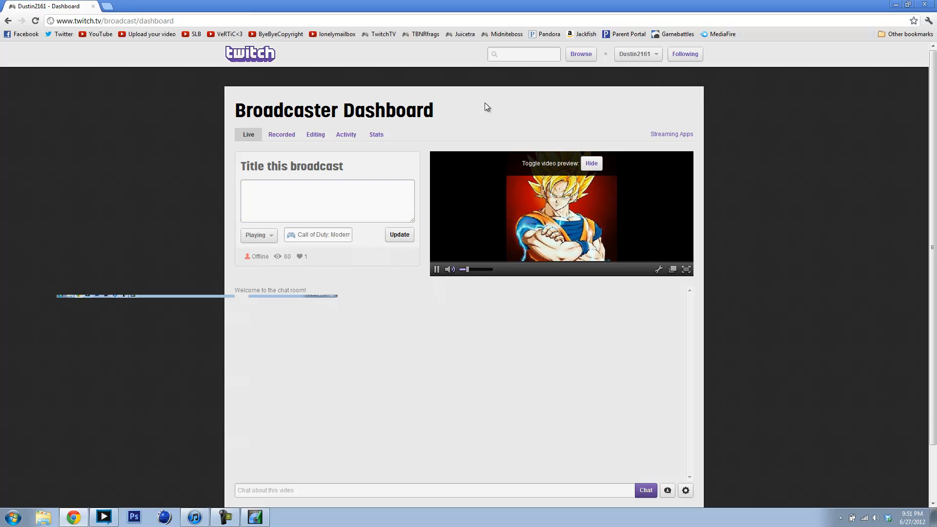
{"action": "left_click", "coordinate": [637, 53]}
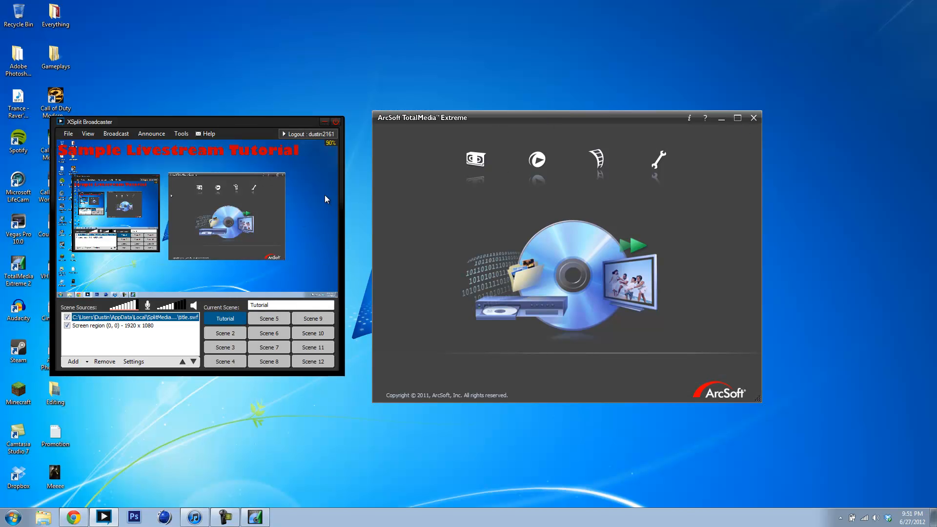
- Start the JustinTV live stream and position XSplit over the Twitch dashboard
{"action": "left_click", "coordinate": [115, 134]}
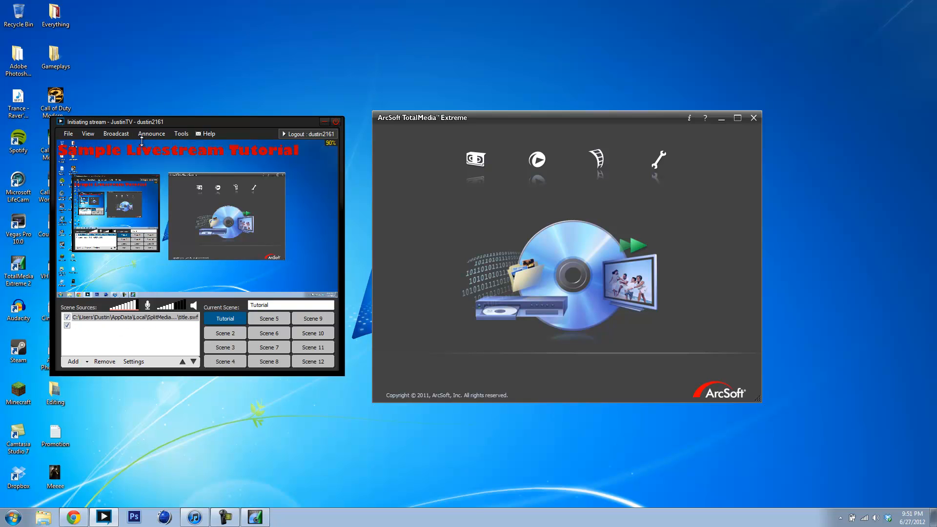
{"action": "left_click", "coordinate": [73, 516]}
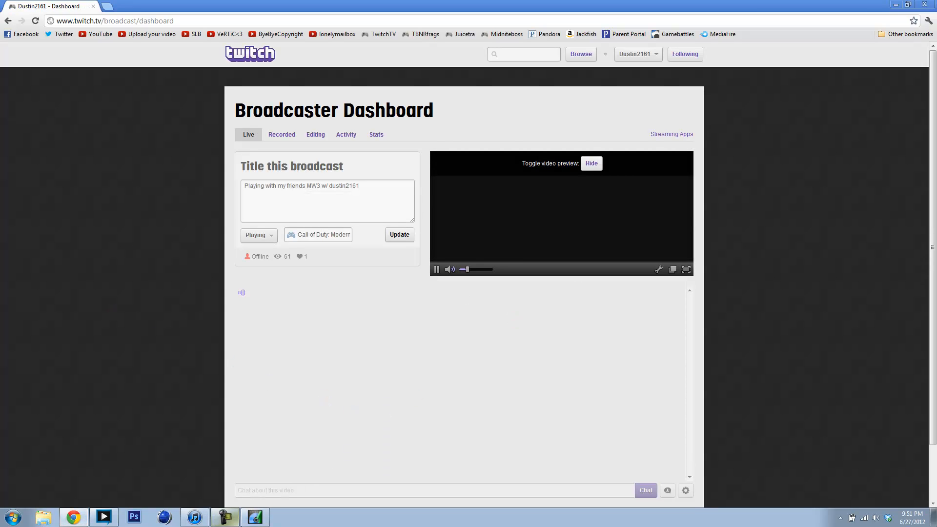
{"action": "left_click", "coordinate": [102, 518]}
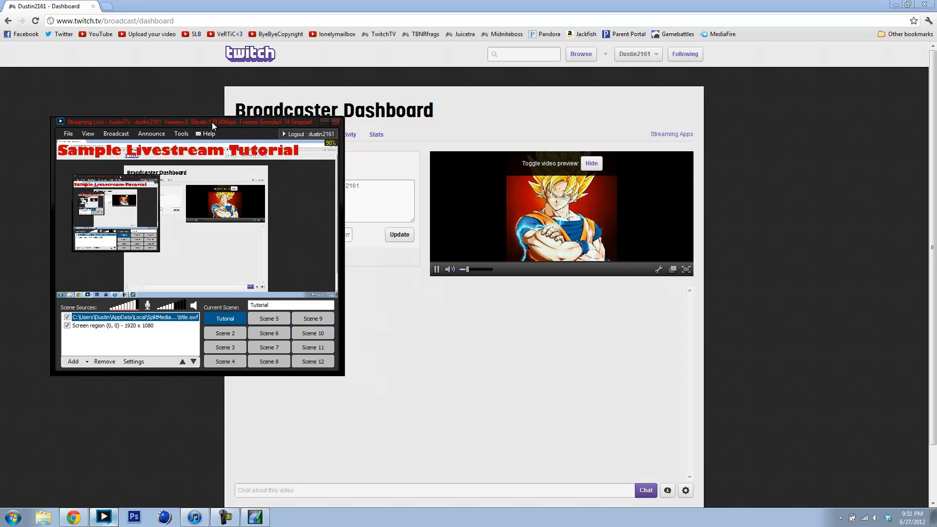
{"action": "left_click_drag", "start_coordinate": [211, 122], "coordinate": [183, 130]}
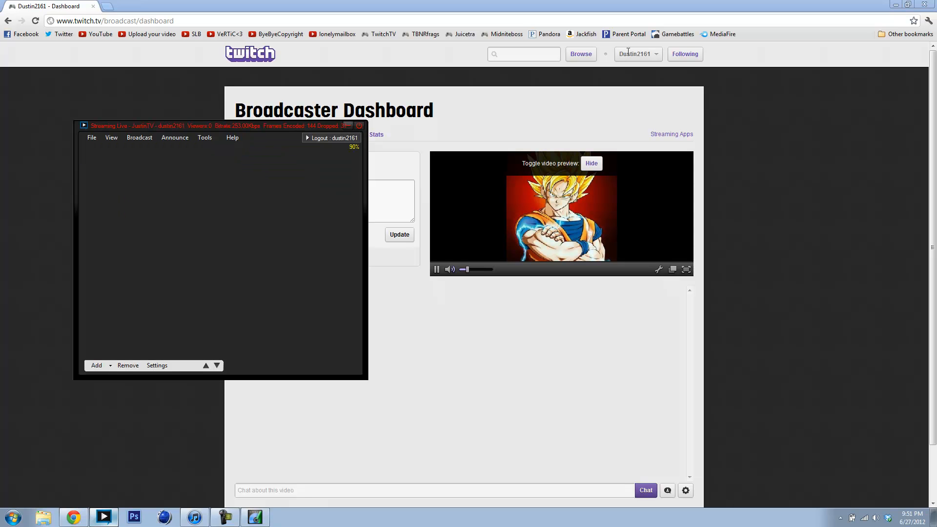
- Go to the Twitch channel page and reload it to pick up the live stream
{"action": "left_click", "coordinate": [637, 54]}
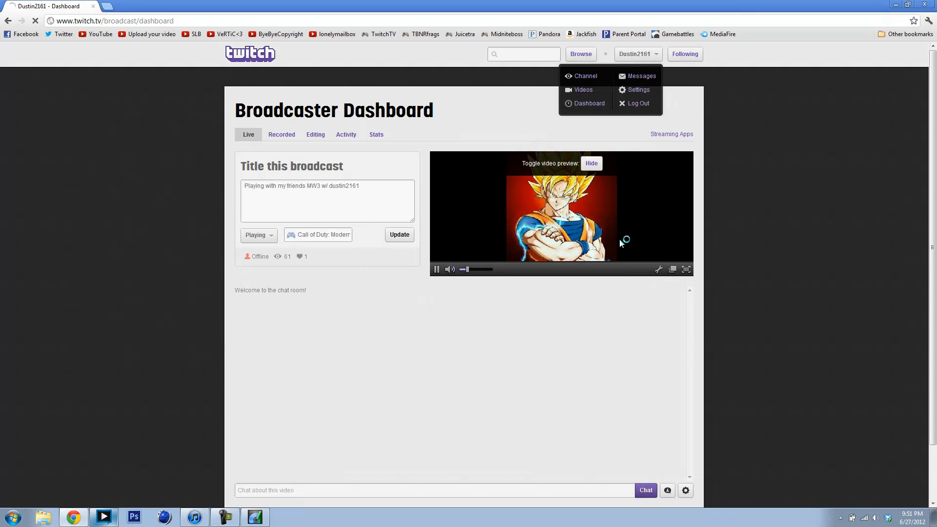
{"action": "left_click", "coordinate": [585, 76]}
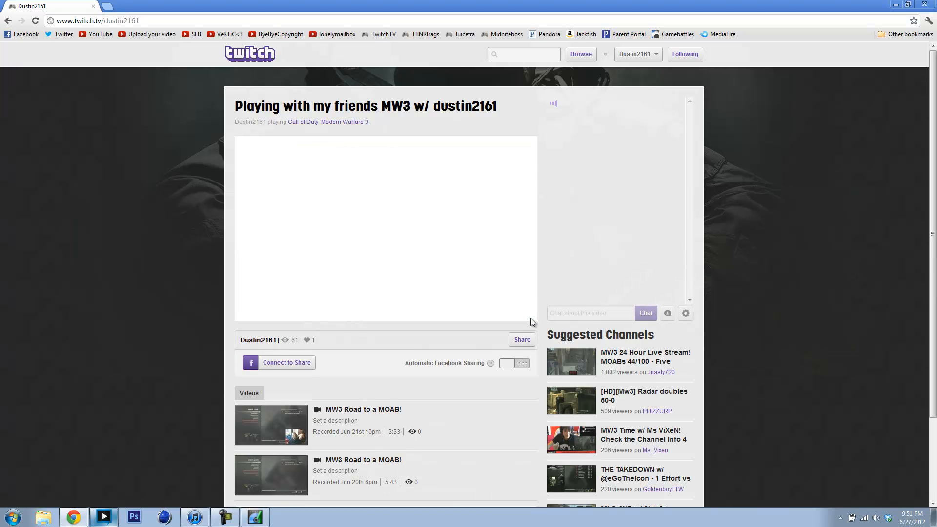
{"action": "left_click", "coordinate": [385, 227]}
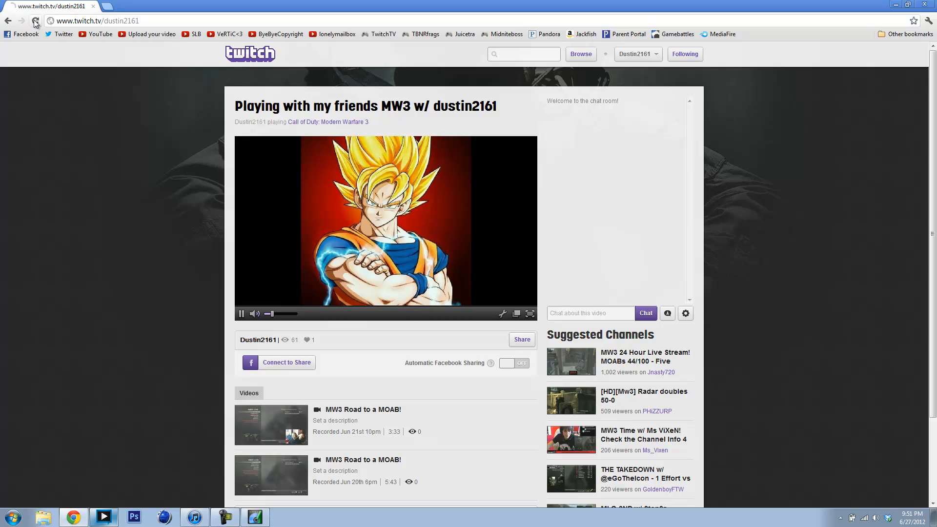
{"action": "left_click", "coordinate": [36, 21]}
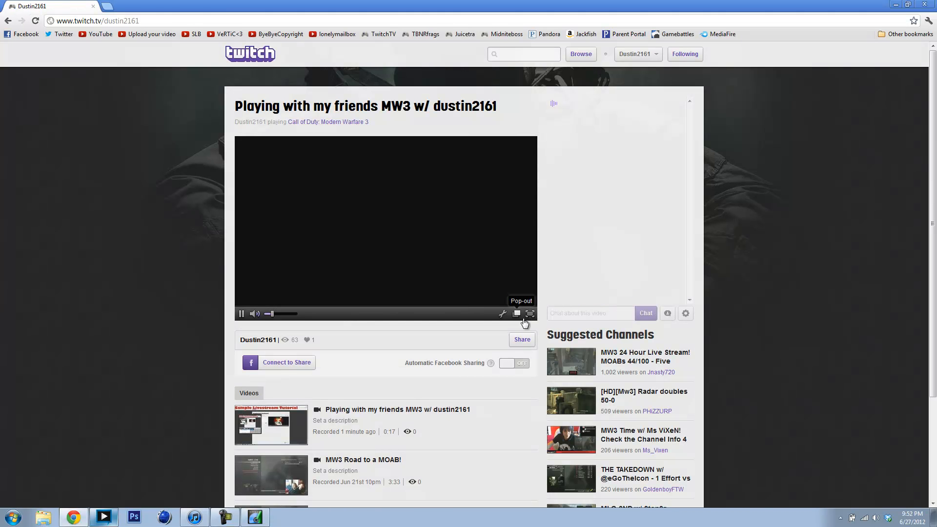
{"action": "mouse_move", "coordinate": [528, 313]}
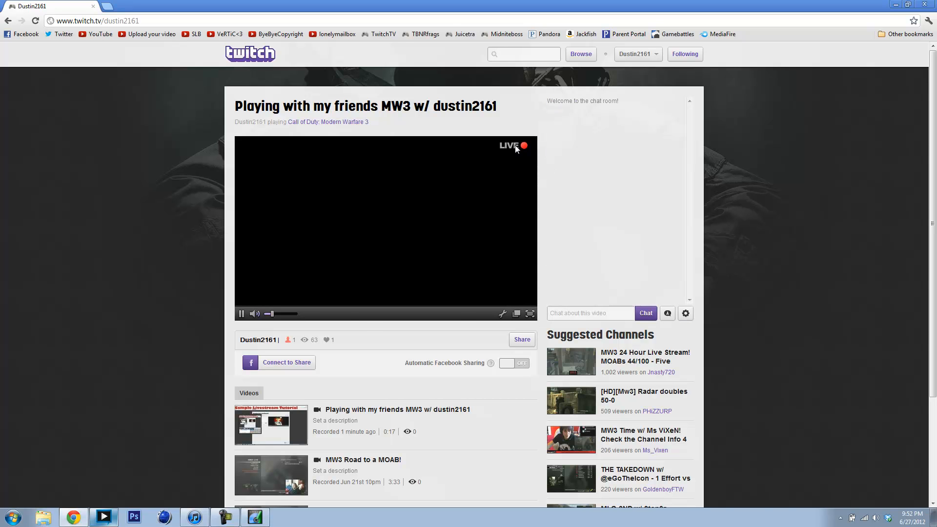
- Watch the live stream full screen, then leave full-screen playback
{"action": "left_click", "coordinate": [528, 313]}
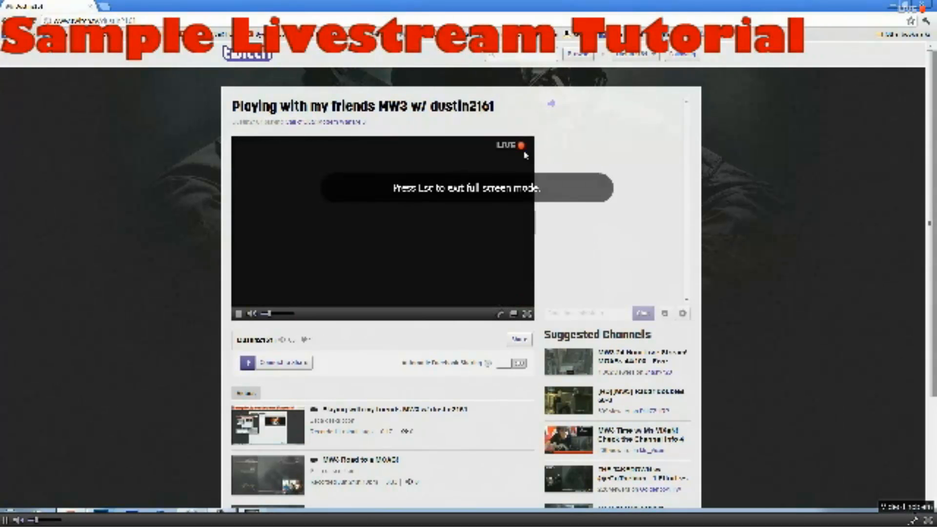
{"action": "key", "text": "Escape"}
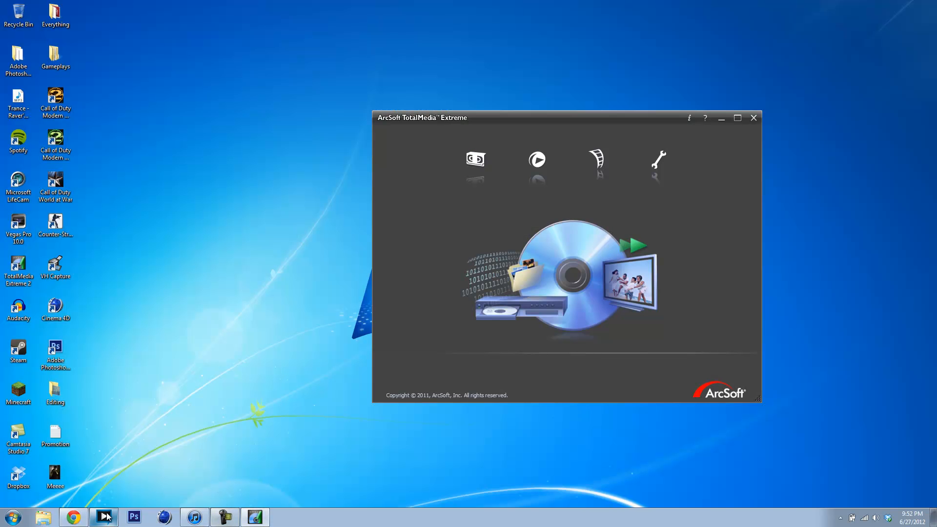
- Restore XSplit Broadcaster and review the Broadcast channels and View settings (25 fps frame rate, Fade transition)
{"action": "left_click", "coordinate": [104, 516]}
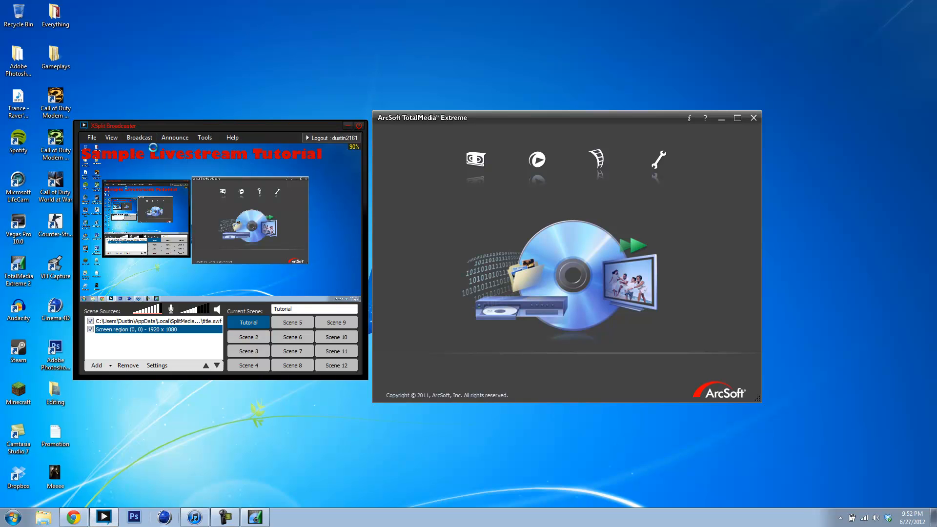
{"action": "left_click", "coordinate": [111, 138]}
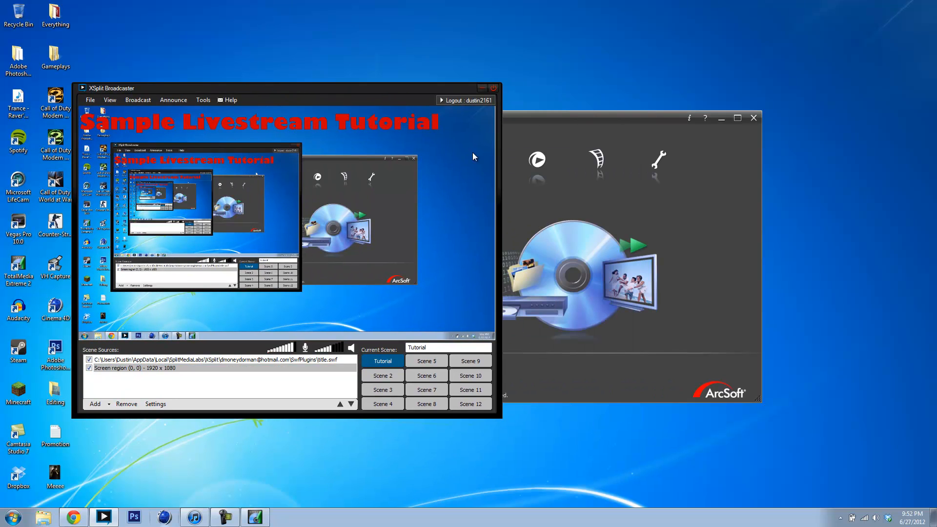
{"action": "left_click", "coordinate": [138, 99]}
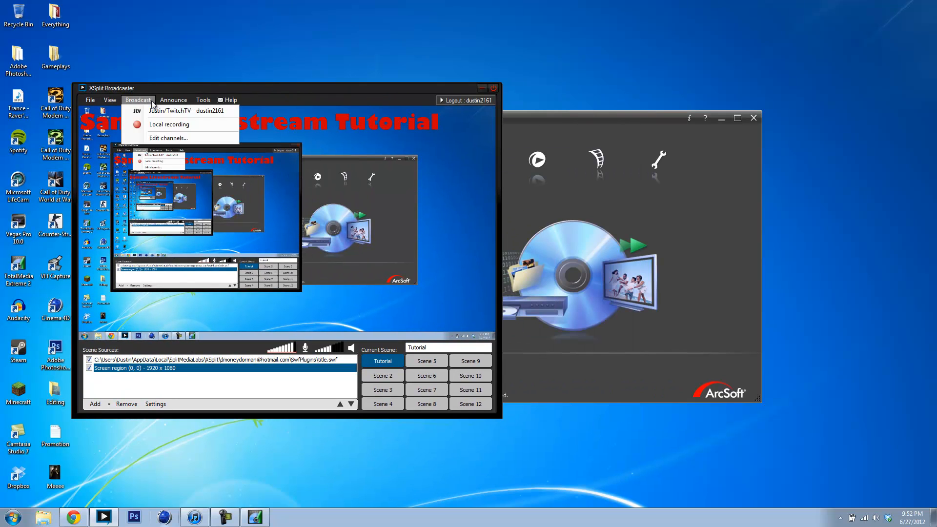
{"action": "left_click", "coordinate": [110, 99]}
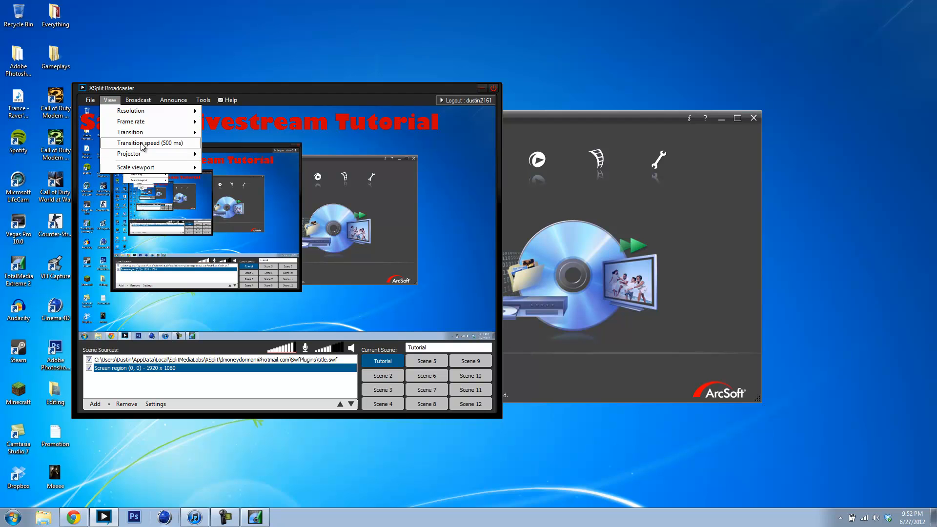
{"action": "mouse_move", "coordinate": [130, 121]}
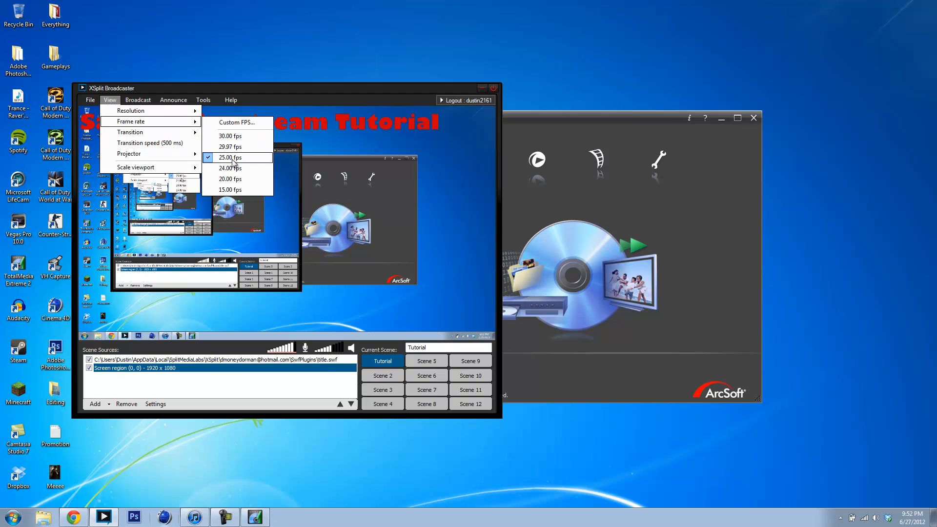
{"action": "mouse_move", "coordinate": [137, 167]}
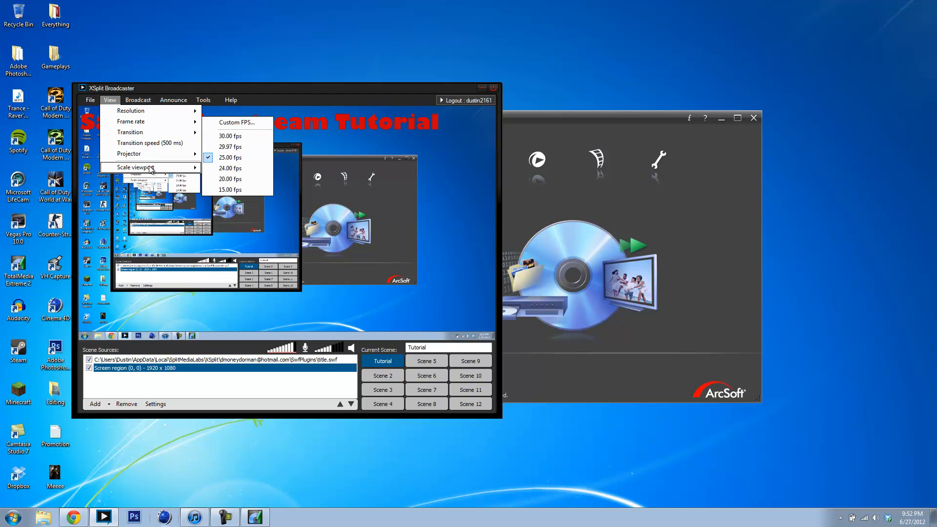
{"action": "mouse_move", "coordinate": [138, 167]}
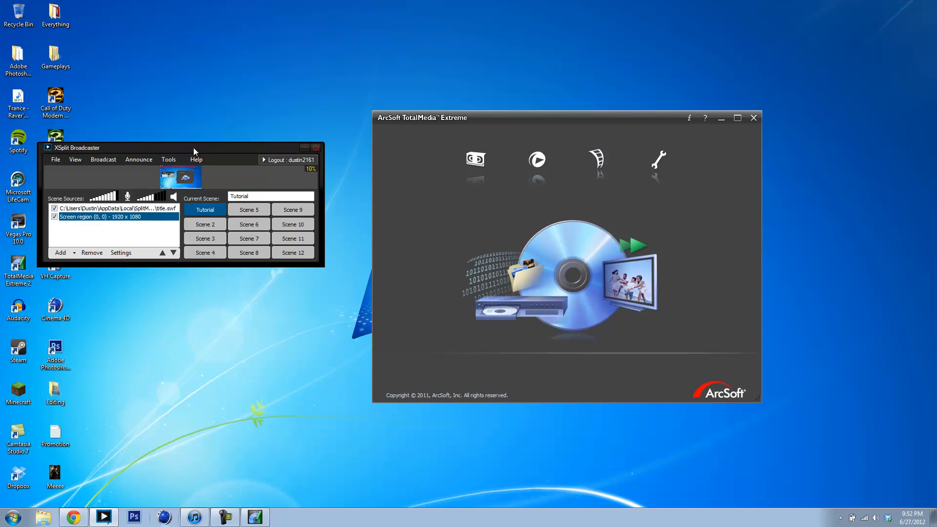
- Revisit the Broadcast and View menus, scale the preview to a thumbnail, and dismiss the File menu
{"action": "left_click", "coordinate": [102, 159]}
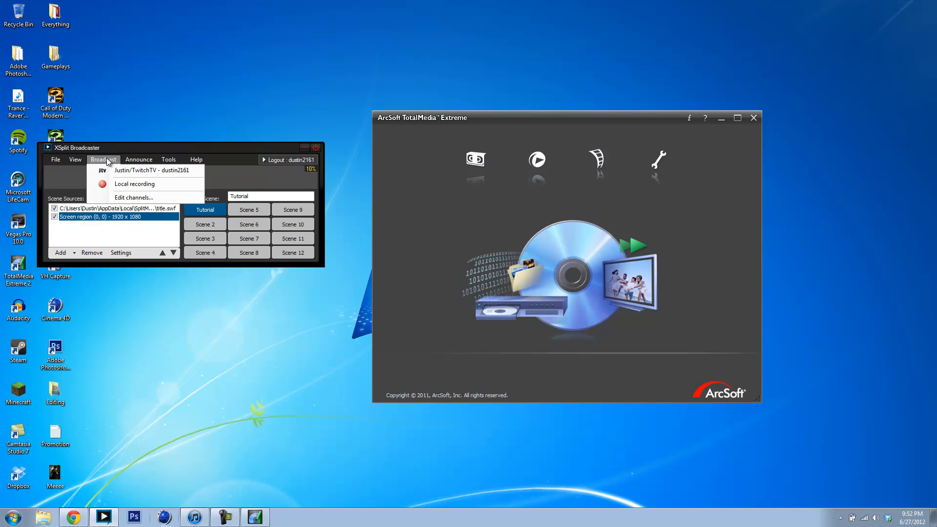
{"action": "left_click", "coordinate": [75, 159]}
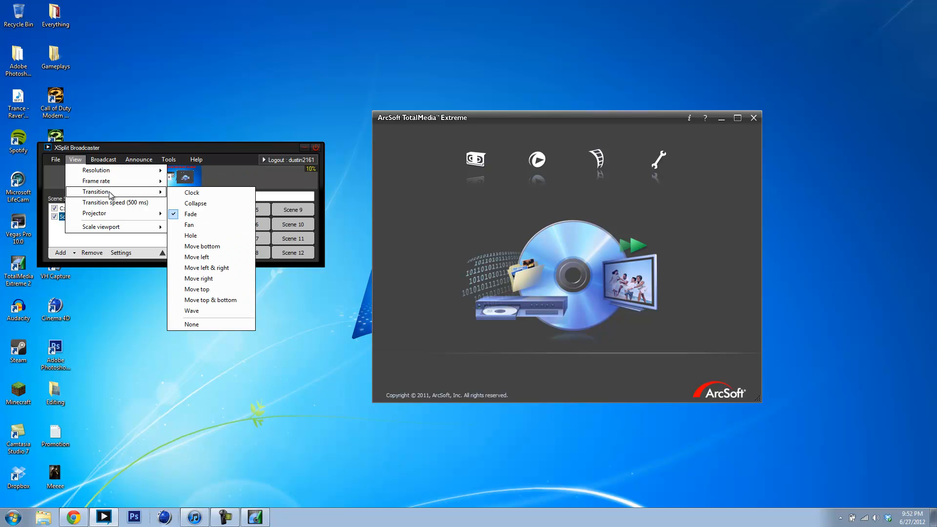
{"action": "mouse_move", "coordinate": [101, 226]}
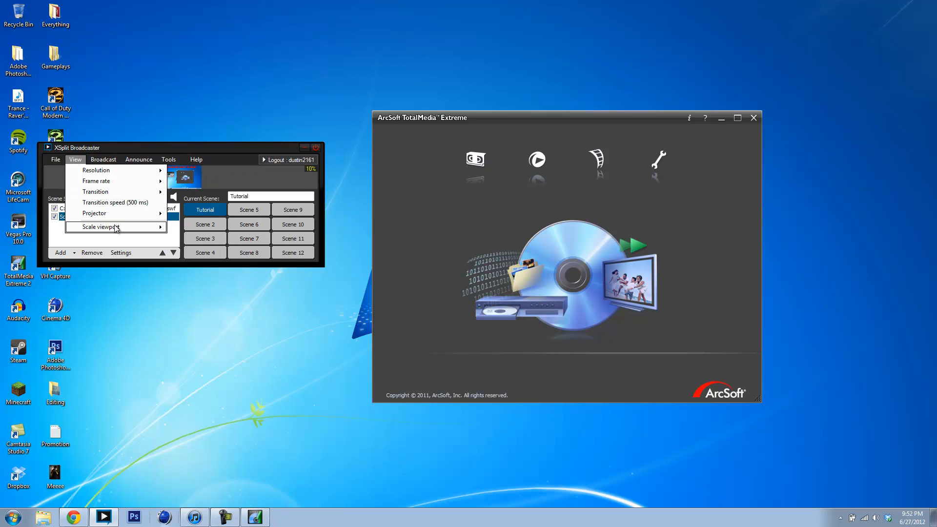
{"action": "left_click", "coordinate": [55, 159]}
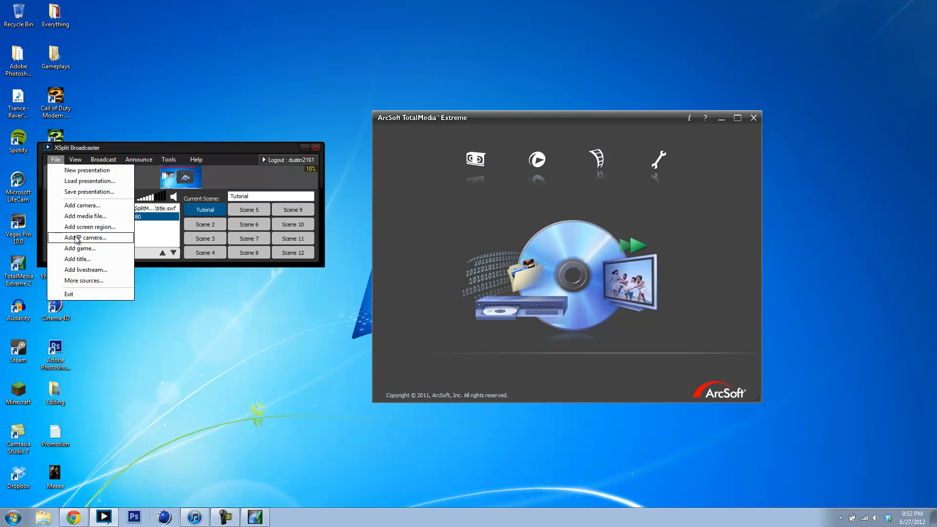
{"action": "left_click", "coordinate": [90, 226]}
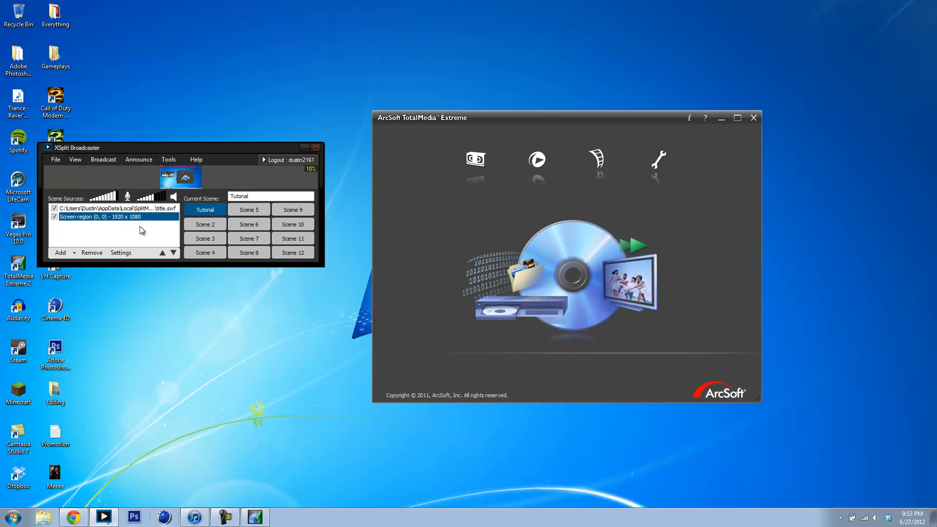
{"action": "left_click", "coordinate": [169, 159]}
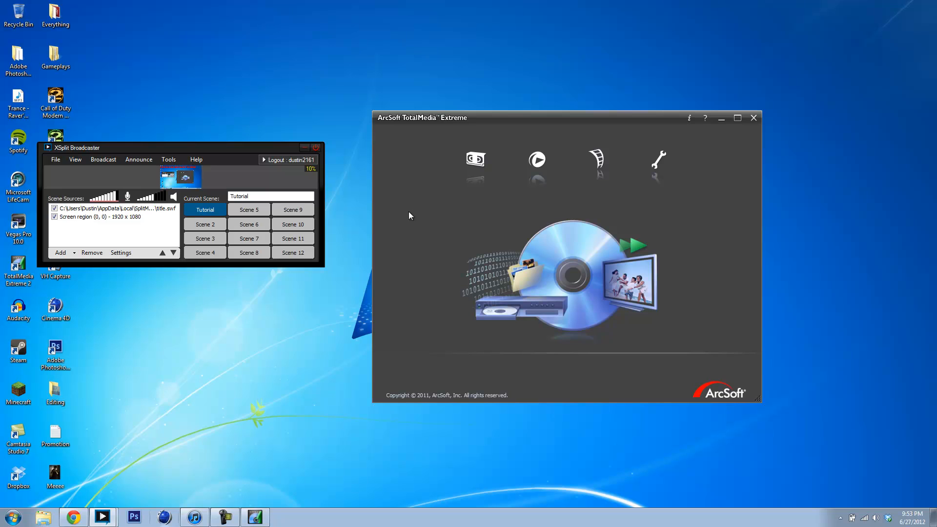
{"action": "mouse_move", "coordinate": [420, 196]}
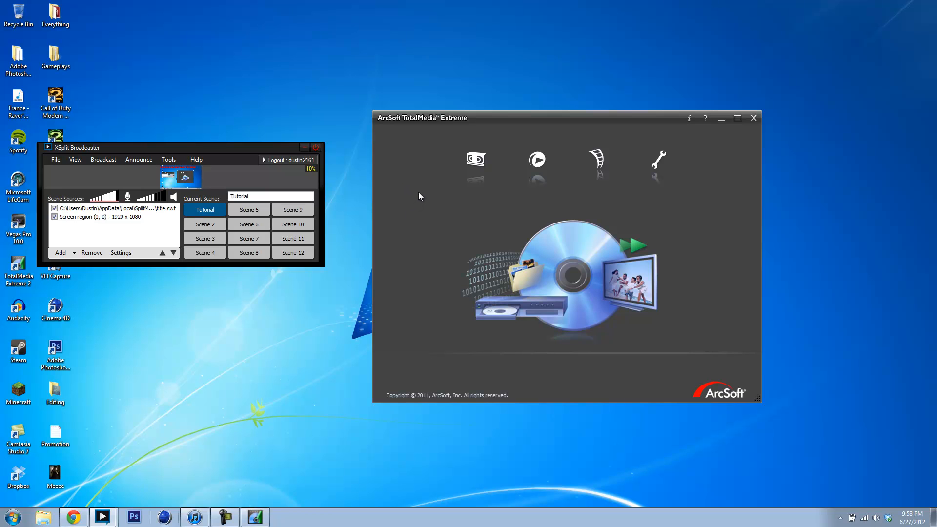
{"action": "mouse_move", "coordinate": [384, 214]}
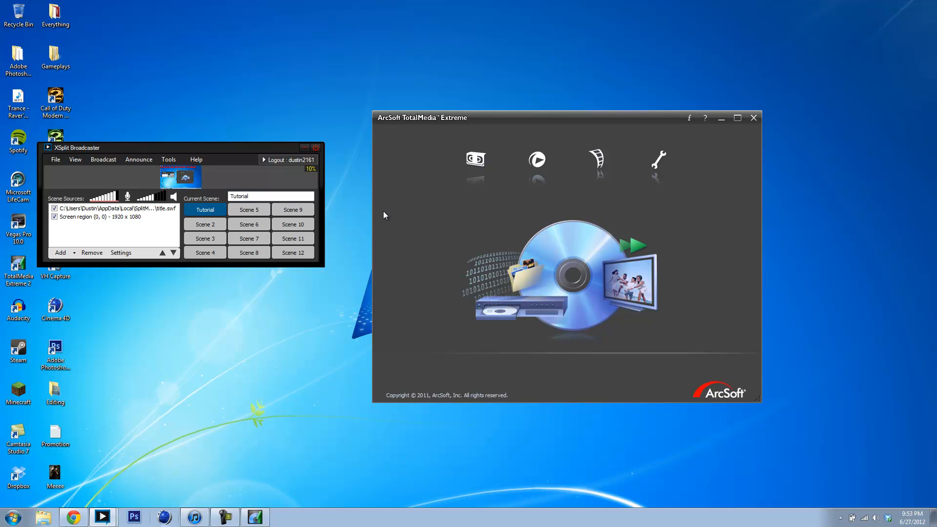
{"action": "mouse_move", "coordinate": [415, 218]}
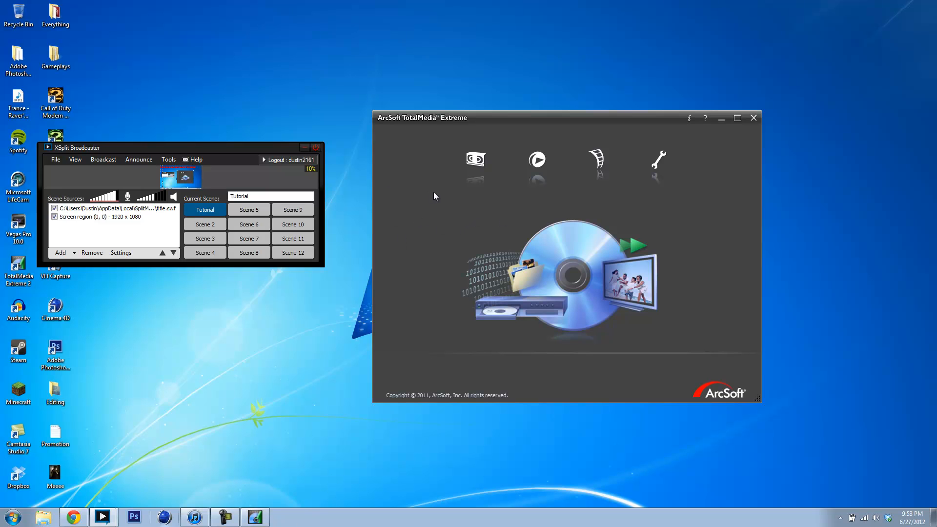
{"action": "mouse_move", "coordinate": [463, 193]}
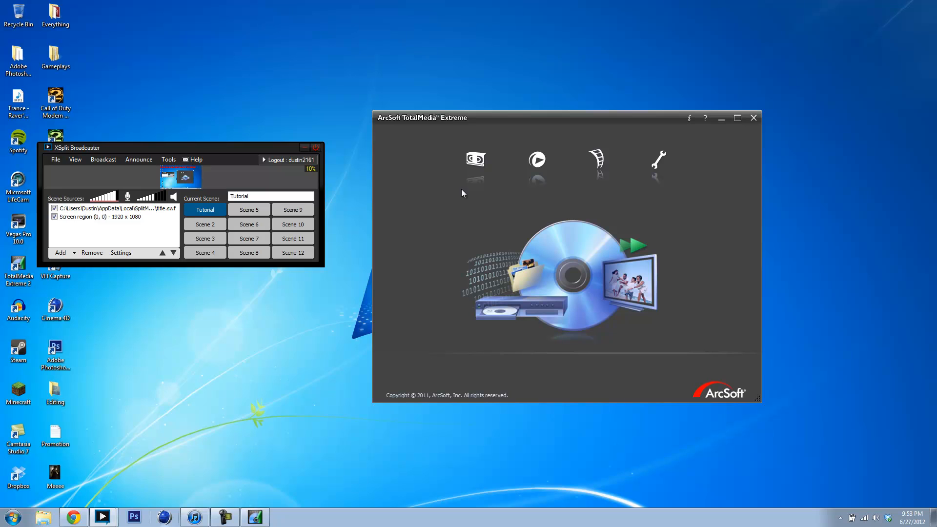
{"action": "mouse_move", "coordinate": [478, 190]}
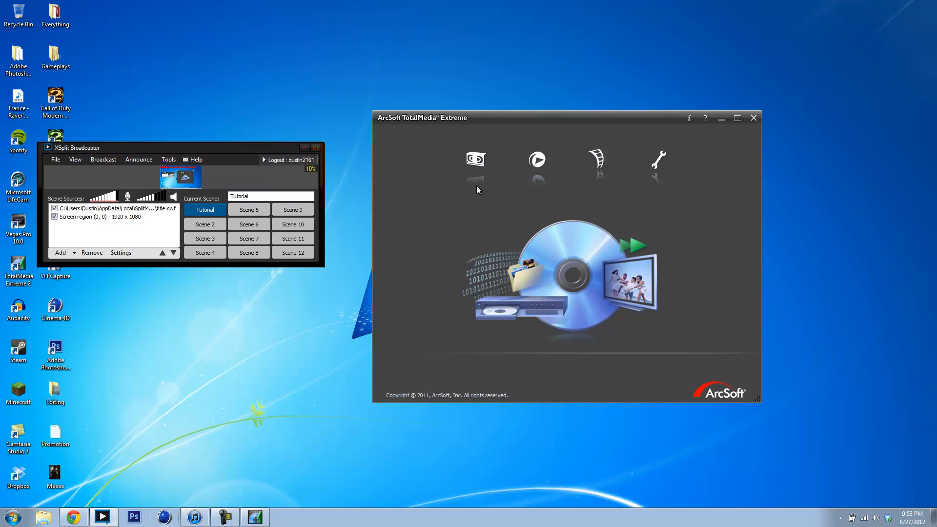
{"action": "mouse_move", "coordinate": [555, 245]}
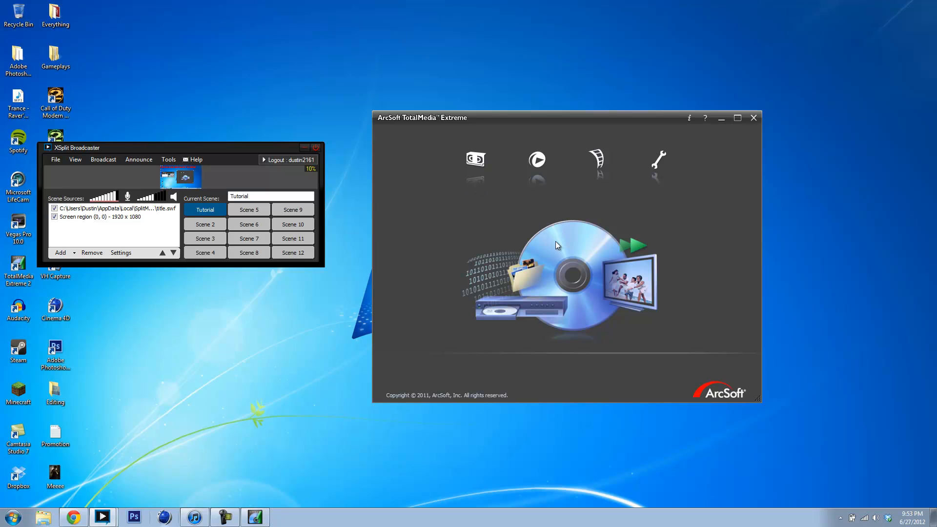
{"action": "mouse_move", "coordinate": [551, 236]}
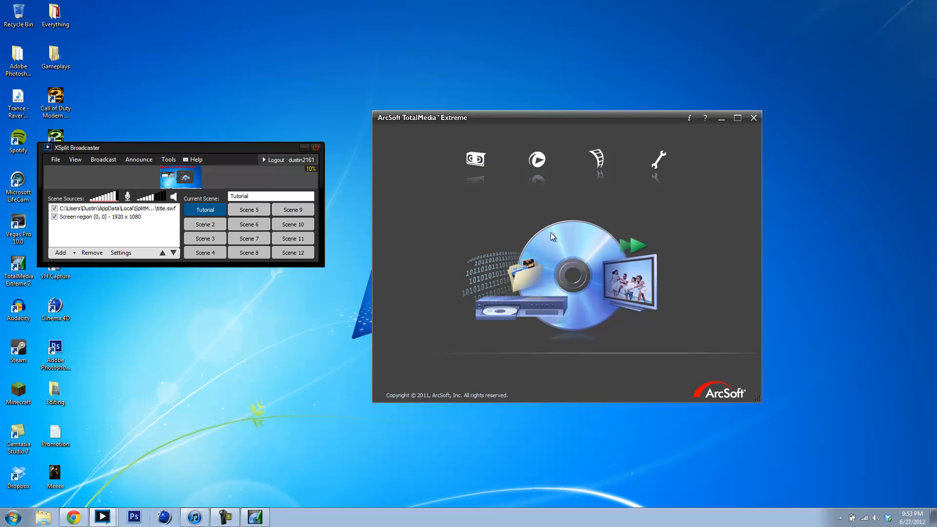
{"action": "mouse_move", "coordinate": [575, 200]}
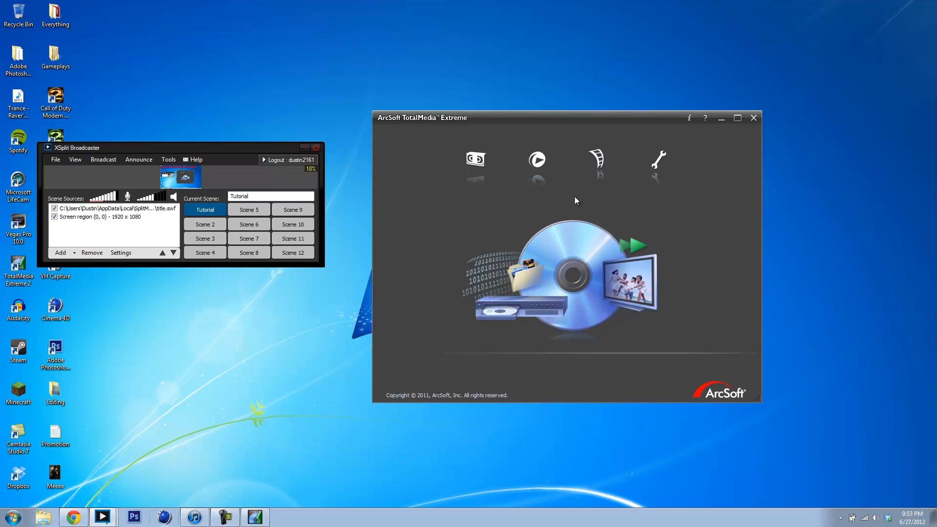
{"action": "mouse_move", "coordinate": [284, 182]}
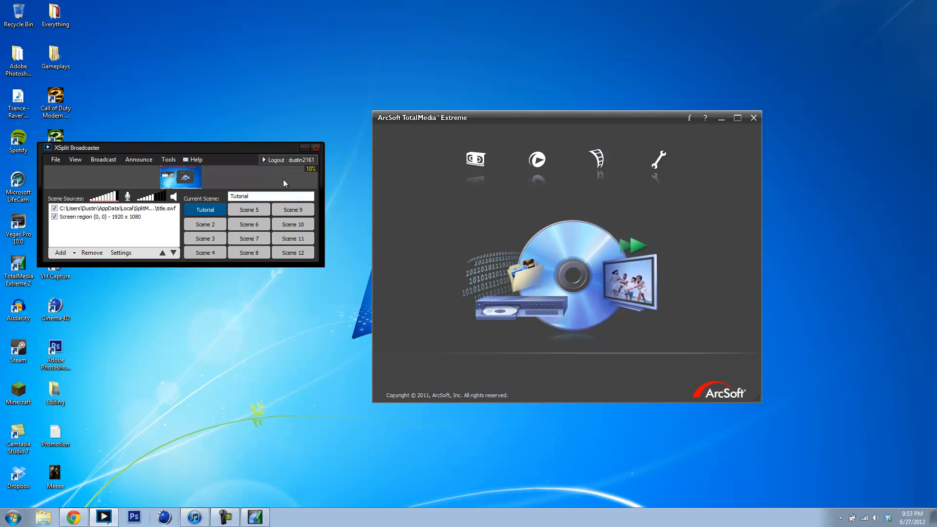